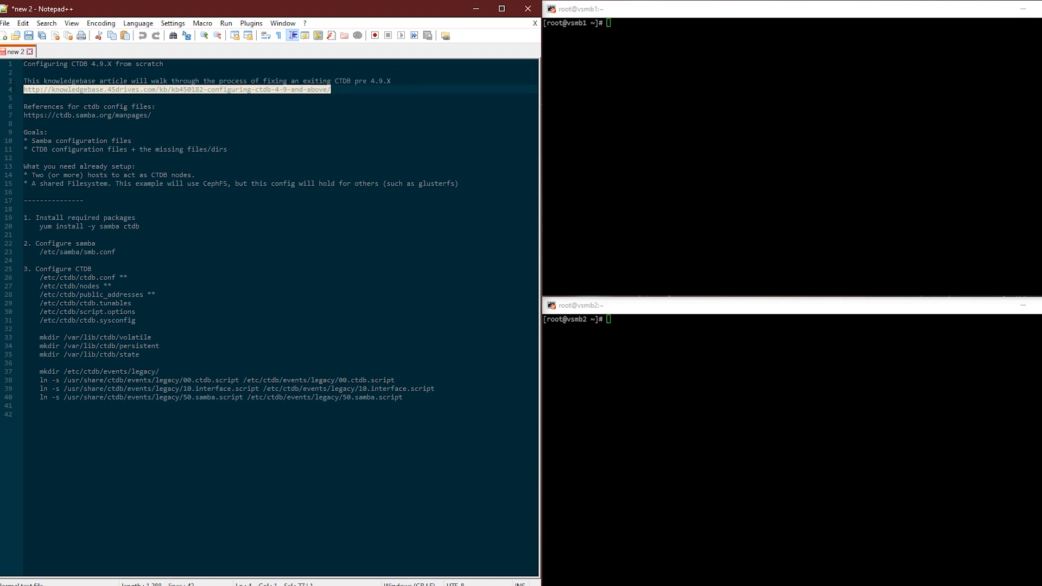
Step: Place the cursor in the CTDB setup notes just below the config file references
{"action": "left_click", "coordinate": [305, 149]}
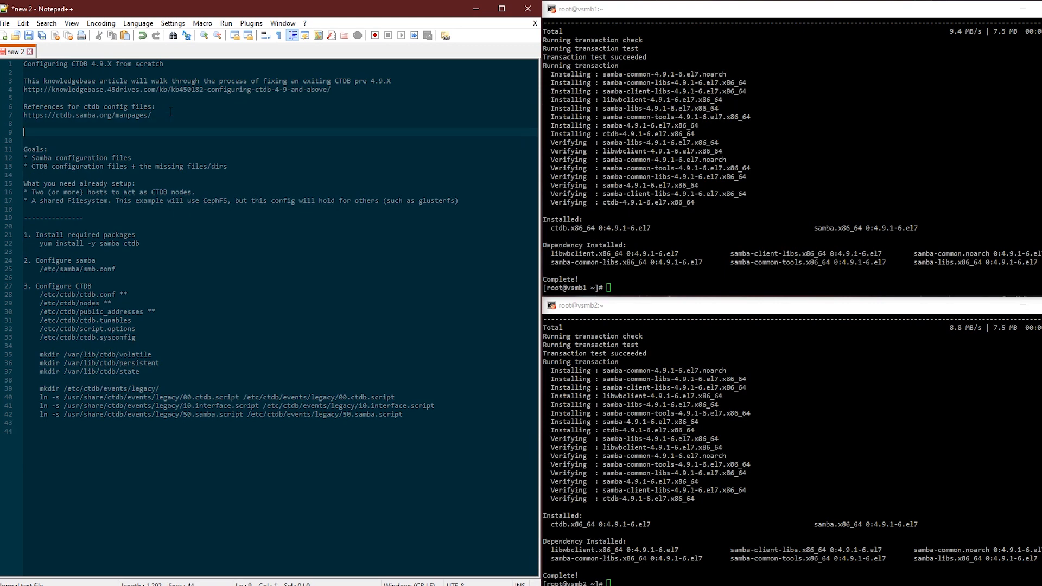
Step: Note the images.45drives.com/ceph/ address in Notepad++, then bring up the vsmb1 terminal
{"action": "type", "text": "images."}
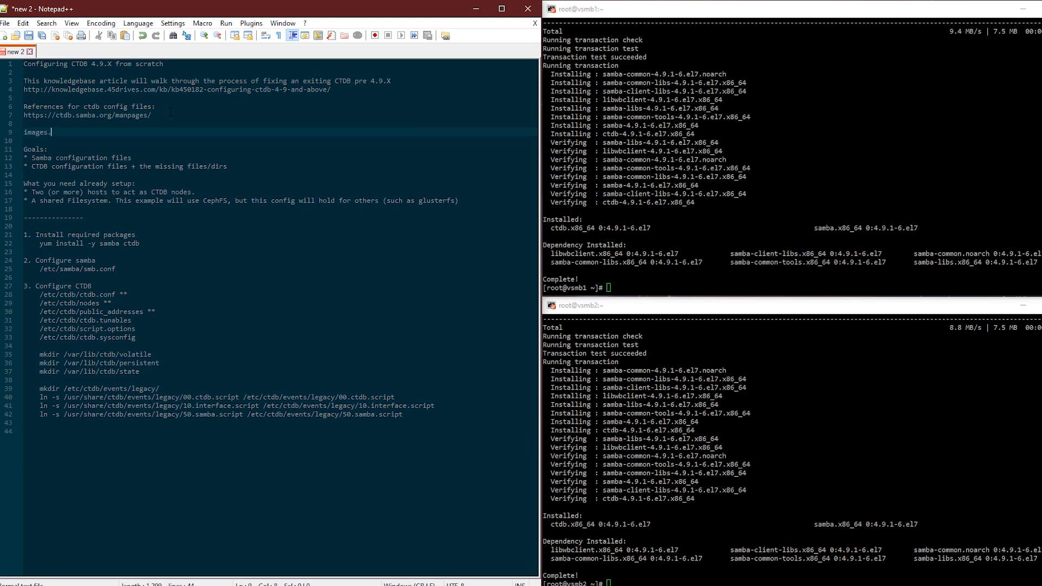
{"action": "type", "text": "45drives.com"}
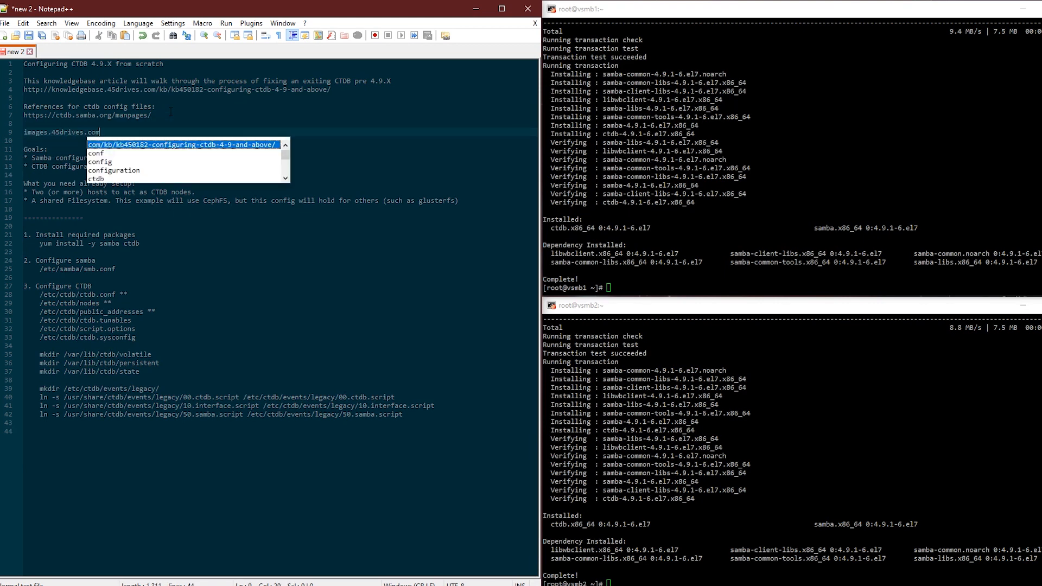
{"action": "type", "text": "/cephf"}
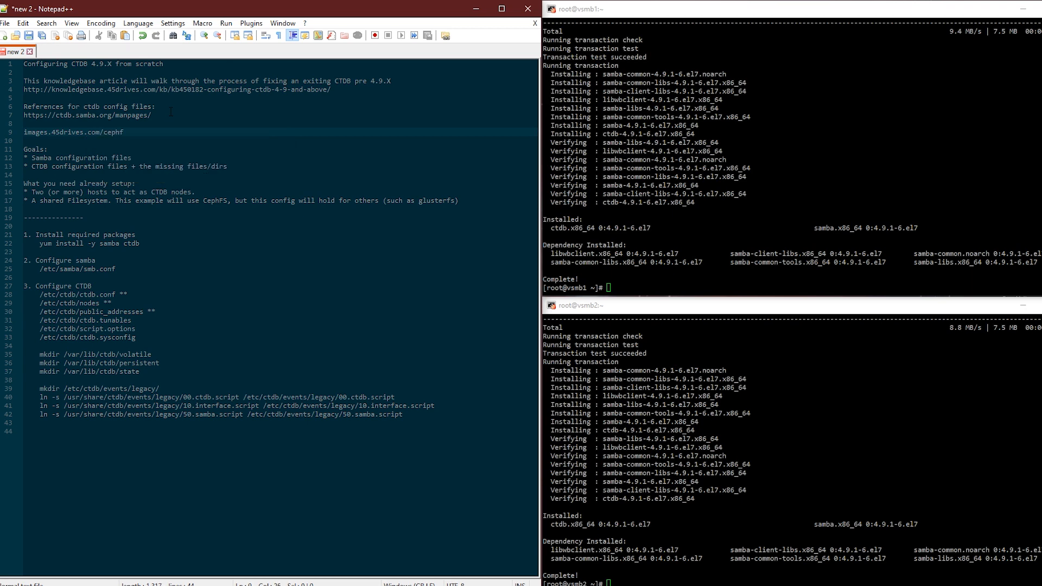
{"action": "type", "text": "/samba."}
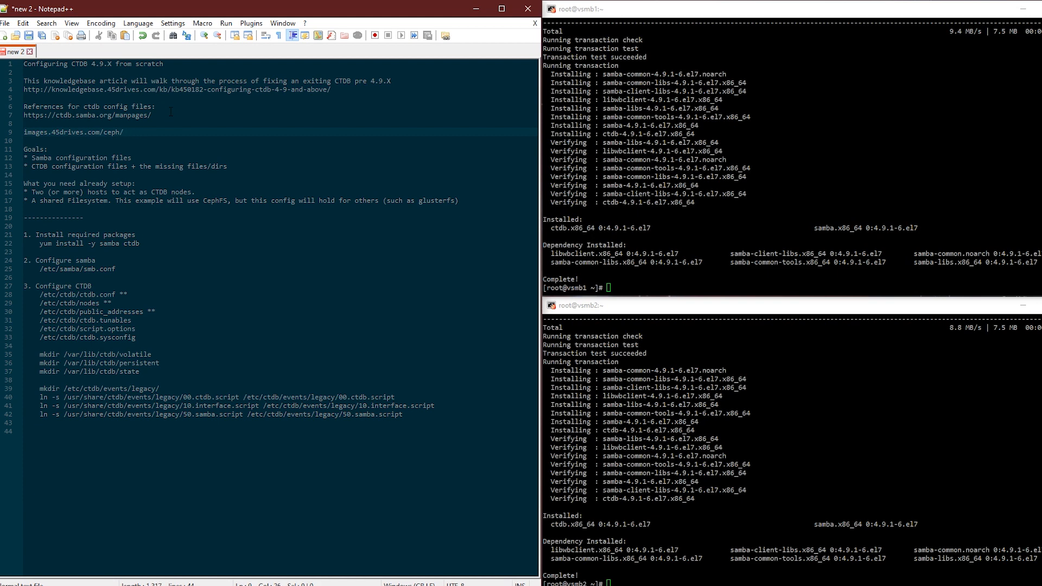
{"action": "left_click", "coordinate": [784, 287]}
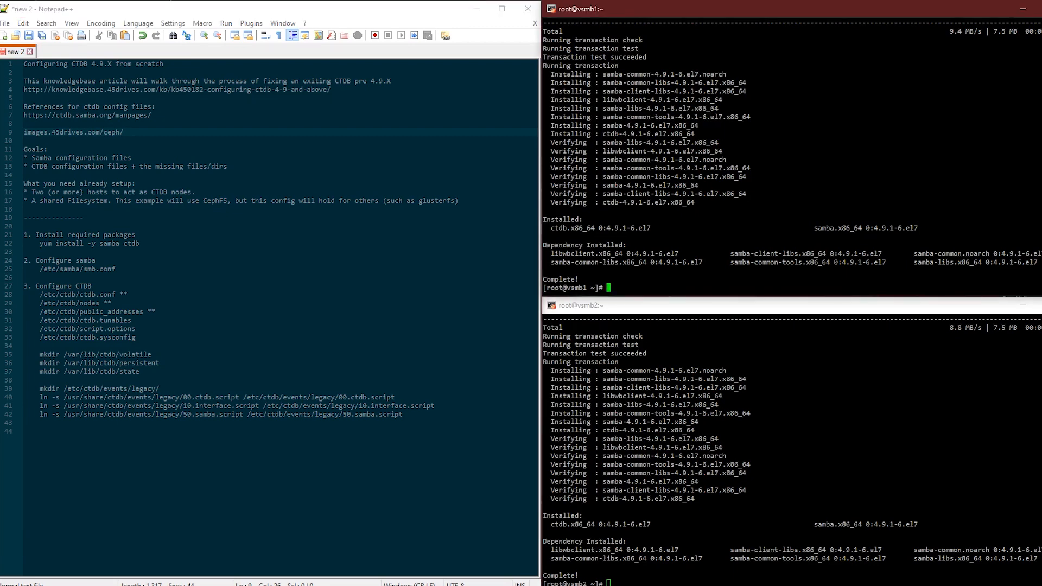
Step: Open vsmb1's /etc/samba/smb.conf in vim and delete the share sections and printing settings
{"action": "type", "text": "vim /etc/samba/"}
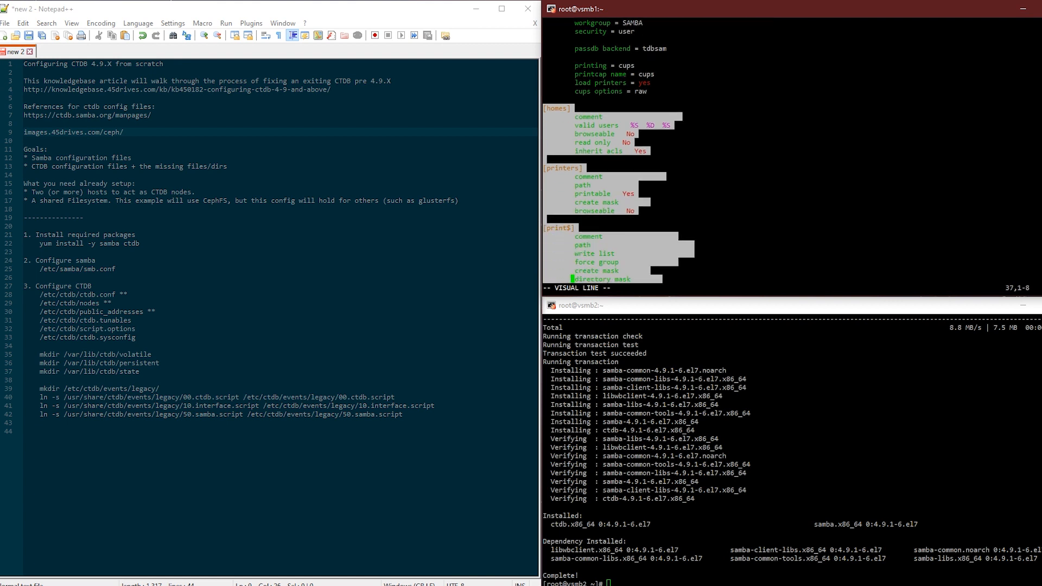
{"action": "key", "text": "d"}
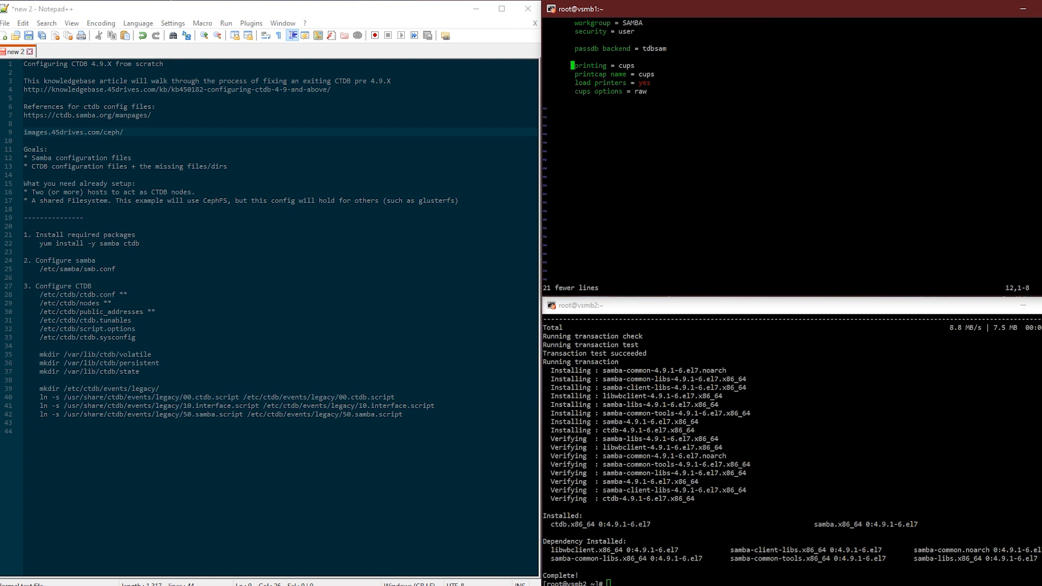
{"action": "key", "text": "V"}
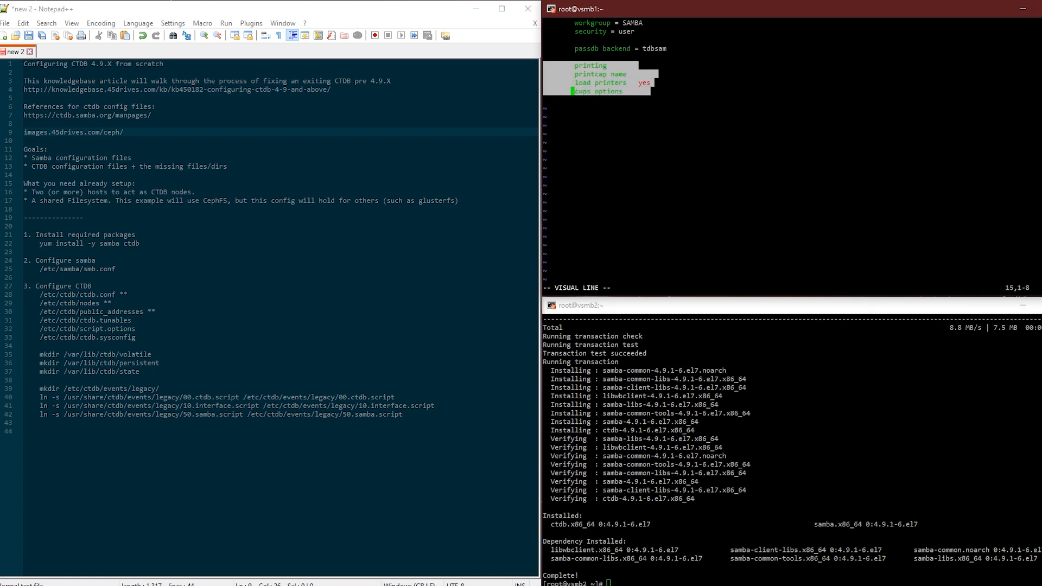
{"action": "key", "text": "d"}
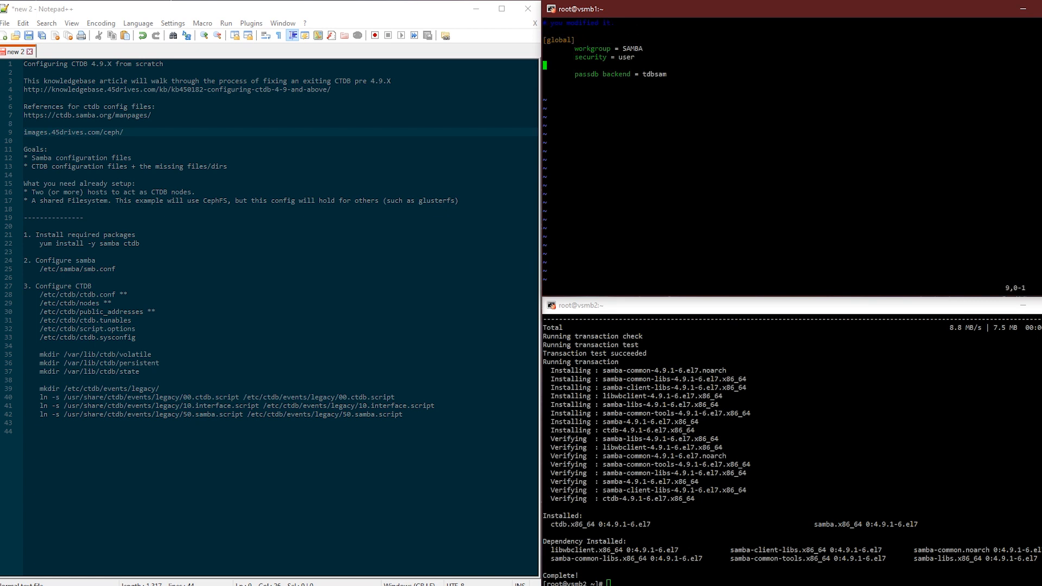
Step: Add clustering = yes and a [share1] section with path /mnt/cephfs/fsgw
{"action": "key", "text": "i"}
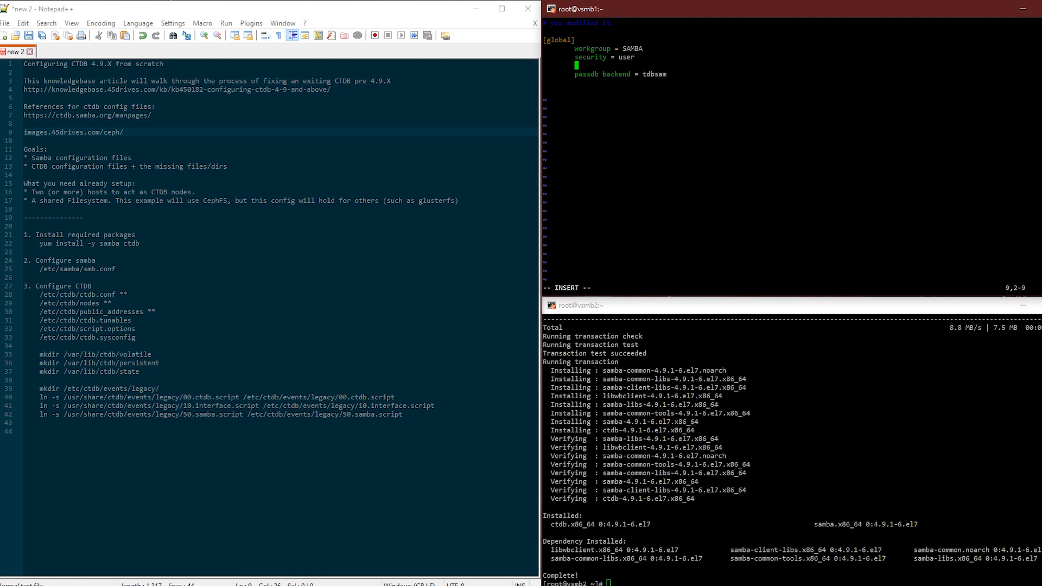
{"action": "type", "text": "clustering =yes"}
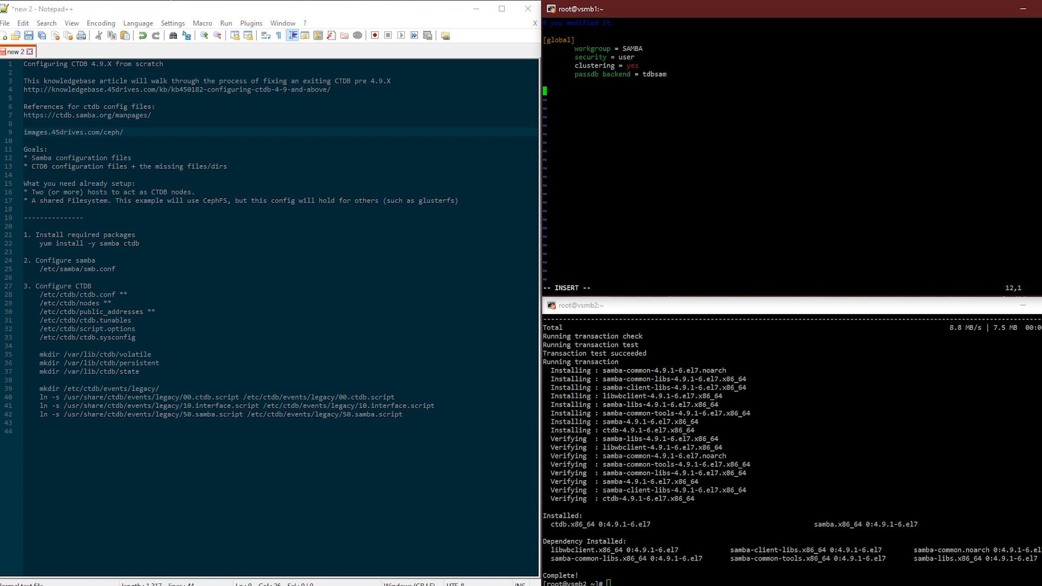
{"action": "type", "text": "[cephfs]"}
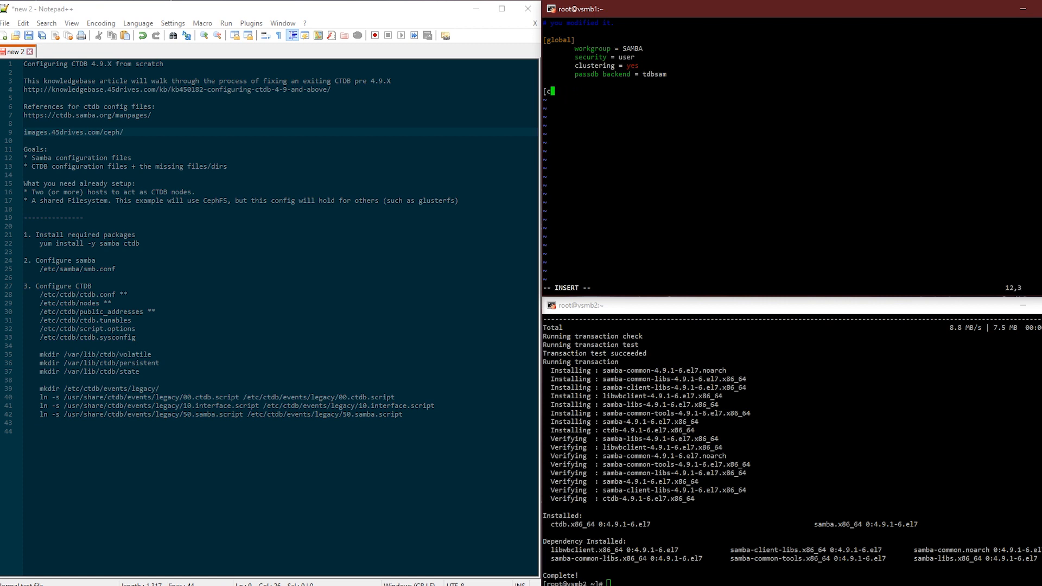
{"action": "type", "text": "share1]"}
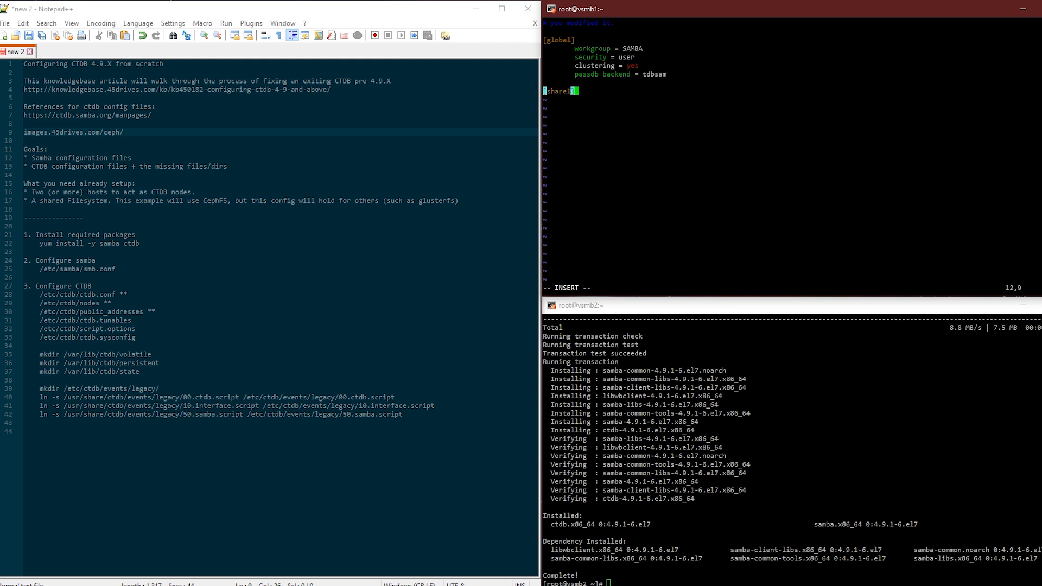
{"action": "type", "text": "path ="}
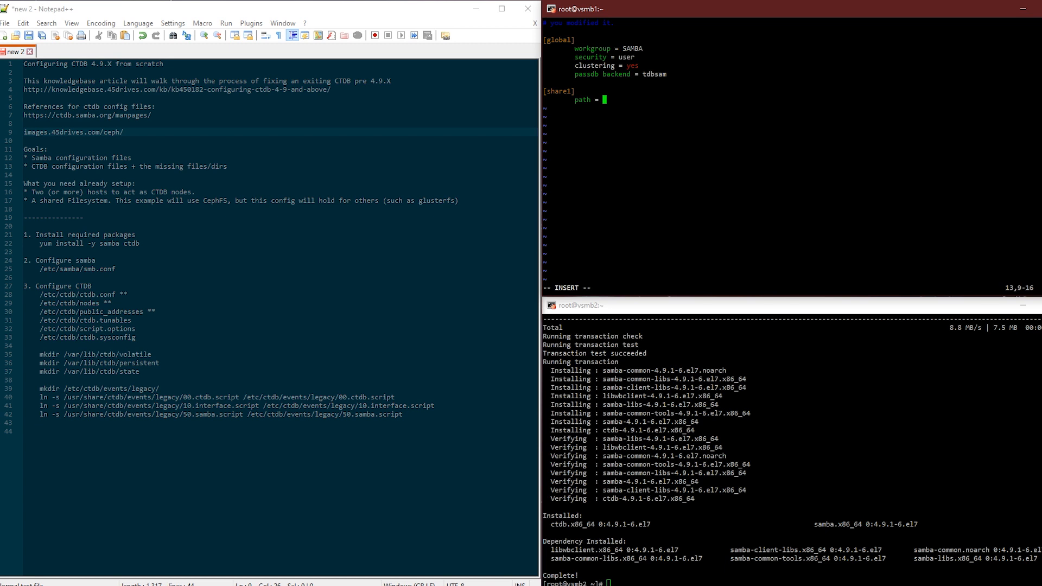
{"action": "type", "text": "/mnt/cephfs/"}
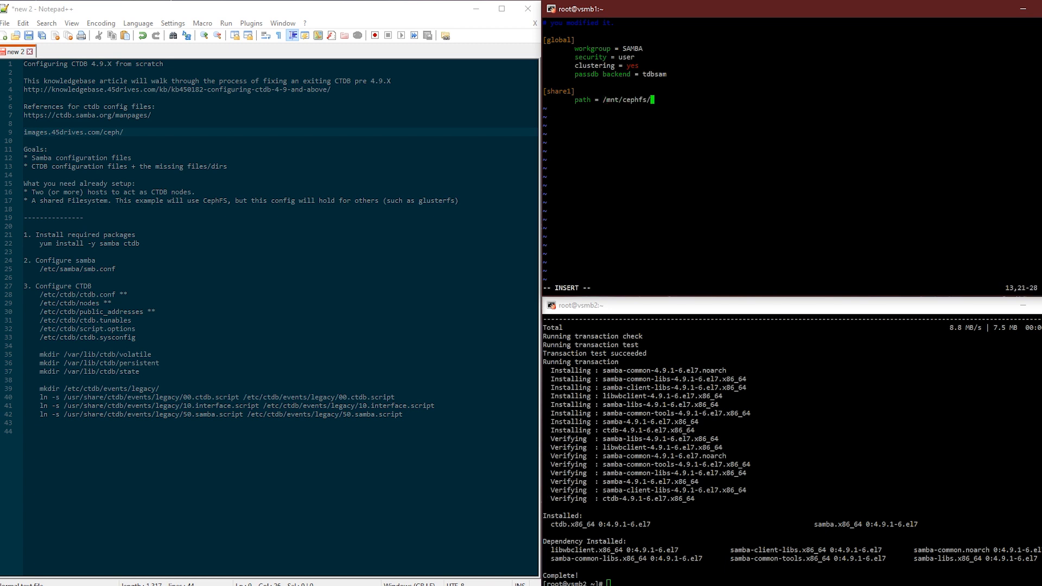
{"action": "type", "text": "fsgw"}
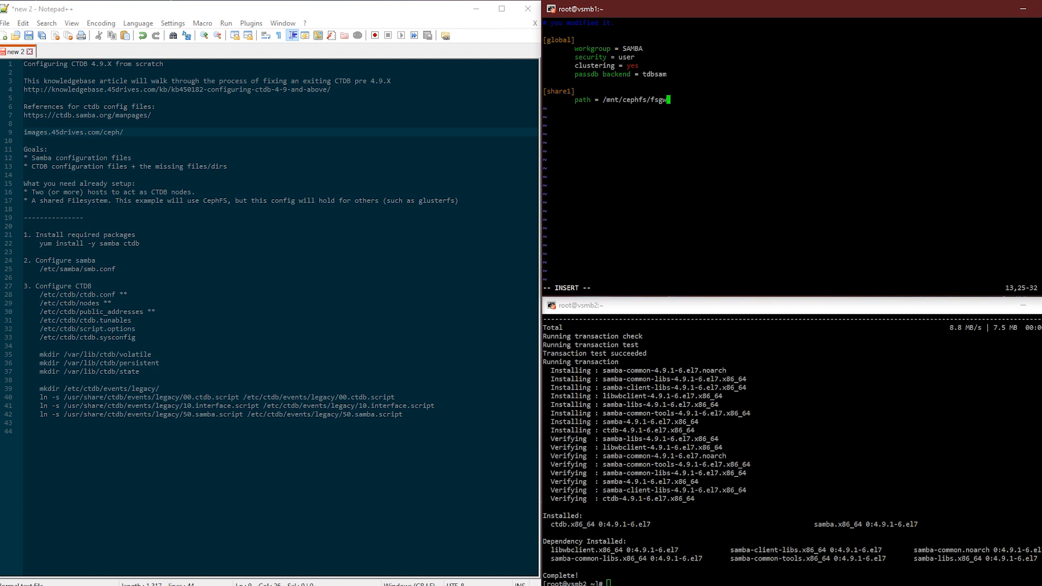
Step: Limit share1 to root via valid users and write list, and save smb.conf
{"action": "type", "text": "valid"}
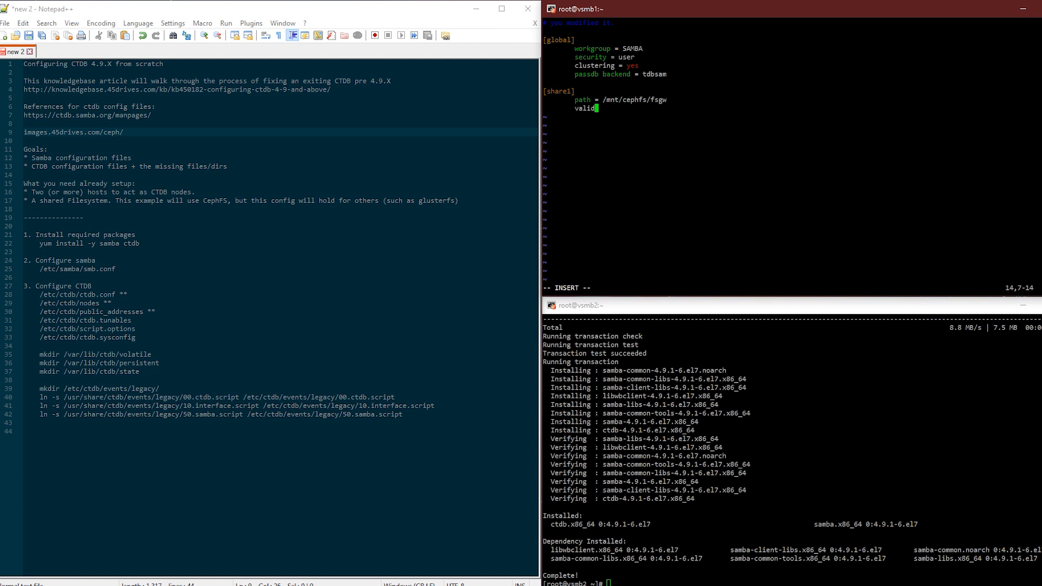
{"action": "type", "text": "users = root"}
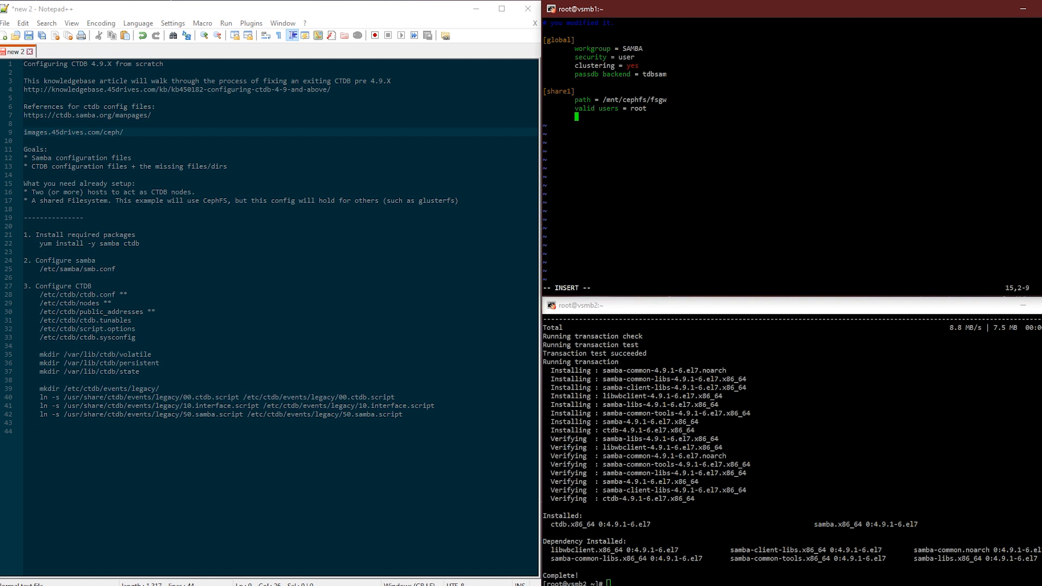
{"action": "type", "text": "write"}
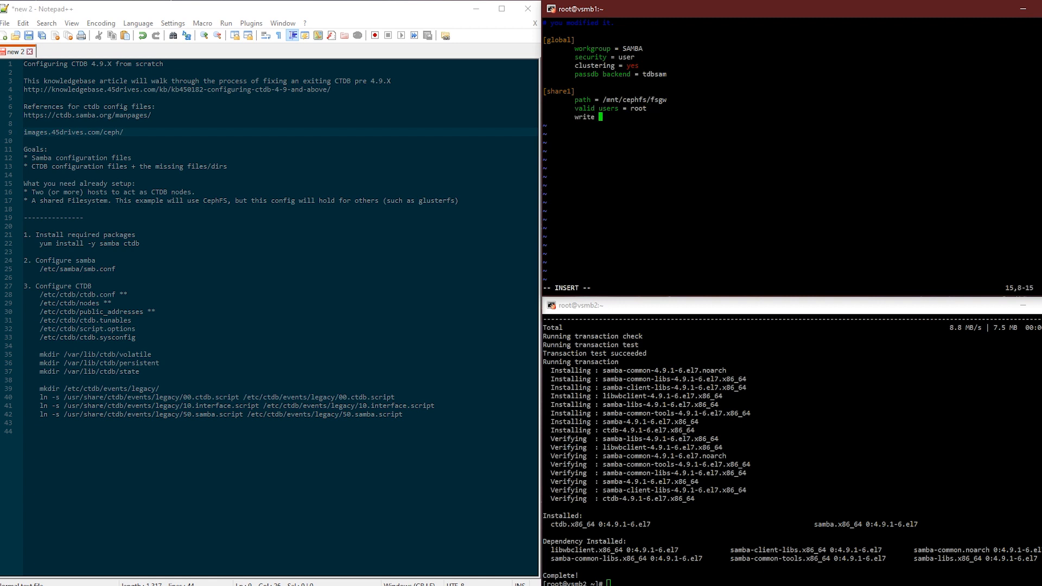
{"action": "type", "text": "list"}
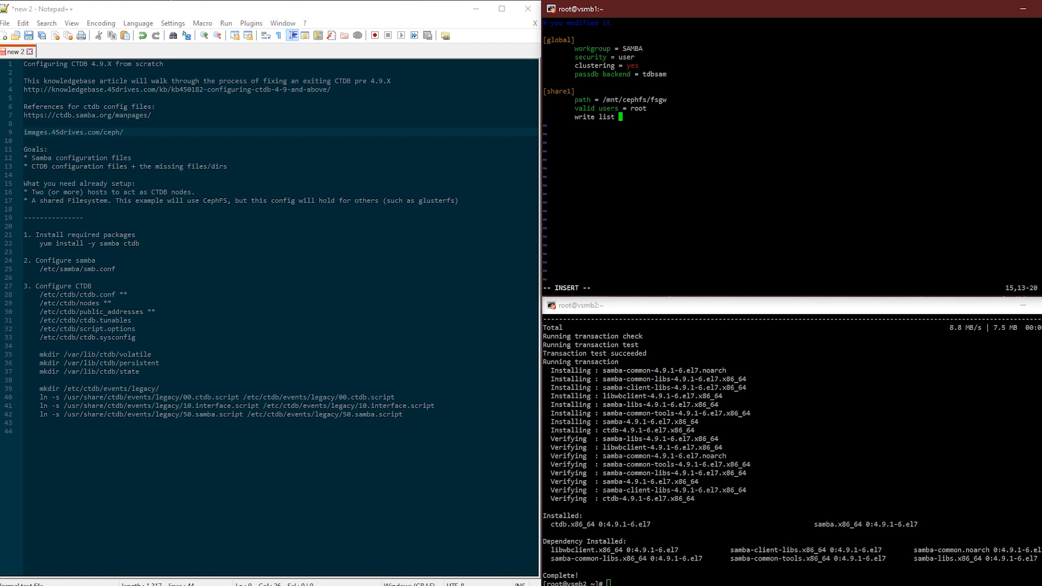
{"action": "type", "text": "= root"}
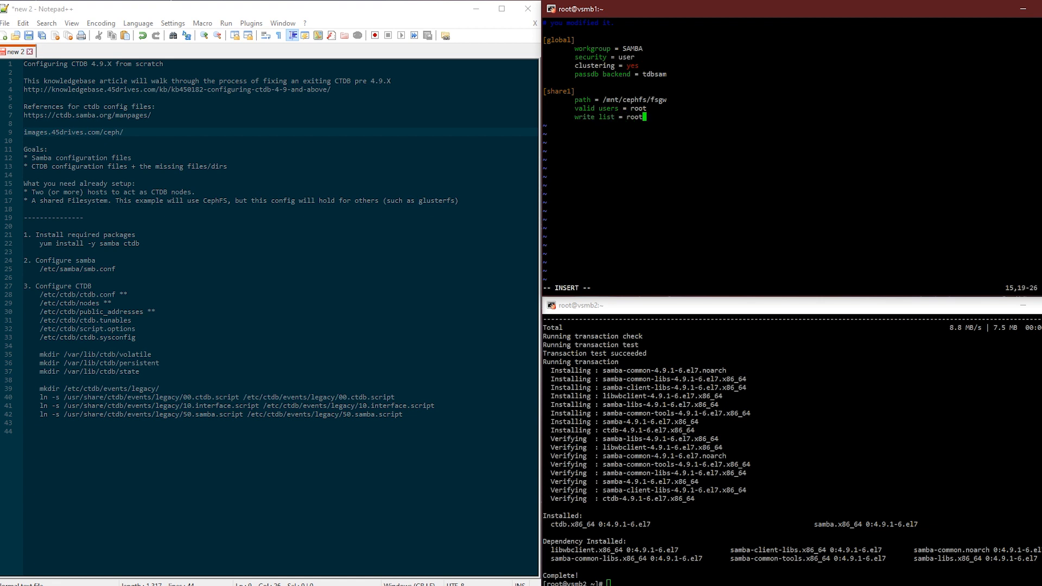
{"action": "type", "text": ":wq"}
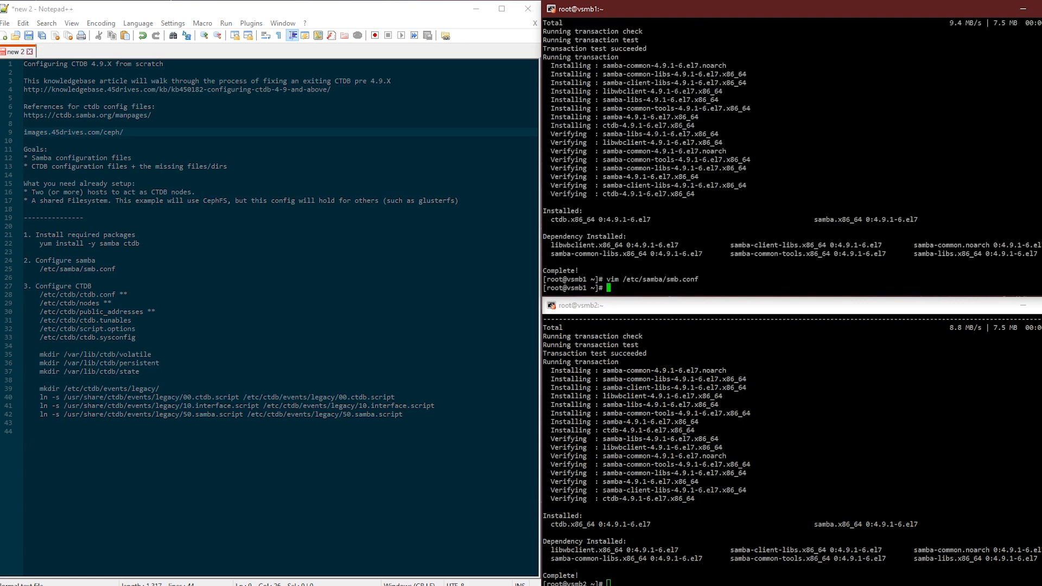
Step: Copy /etc/samba/smb.conf from vsmb1 to vsmb2:/etc/samba/ with scp
{"action": "type", "text": "scp /etc/"}
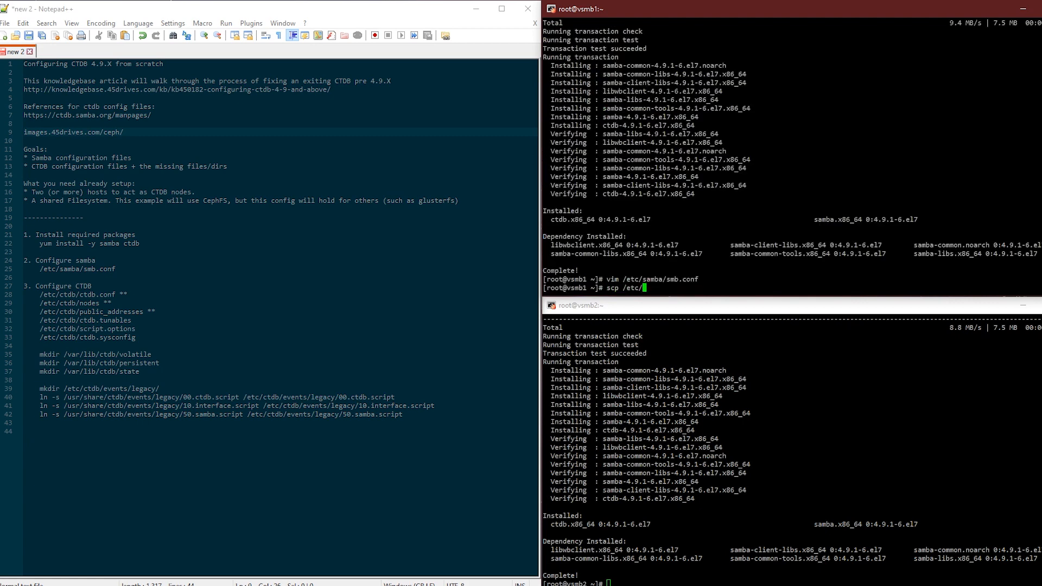
{"action": "type", "text": "samba/smb.conf"}
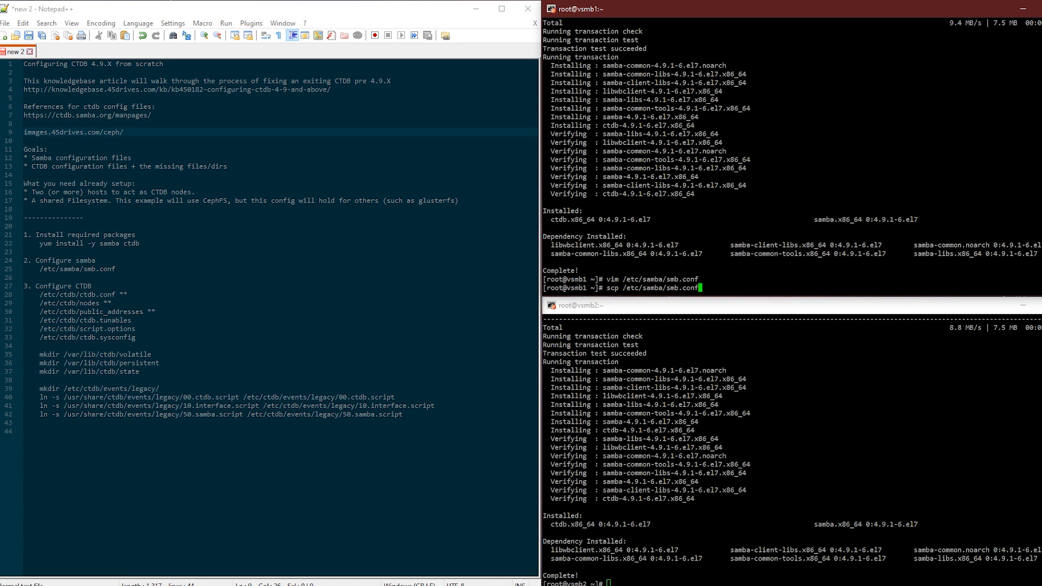
{"action": "type", "text": "vsmb"}
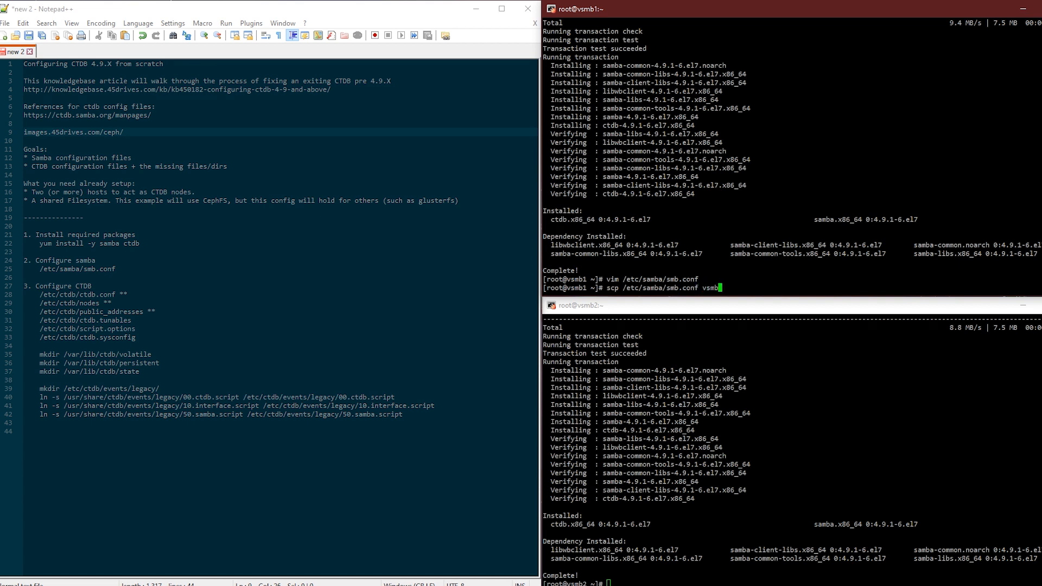
{"action": "type", "text": "2:/etc/samba/"}
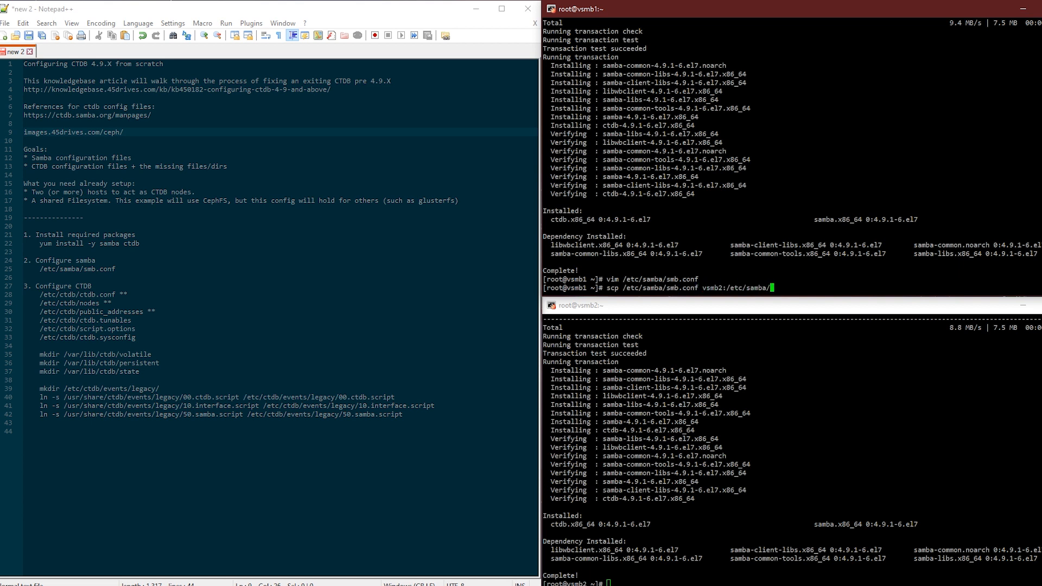
{"action": "key", "text": "Return"}
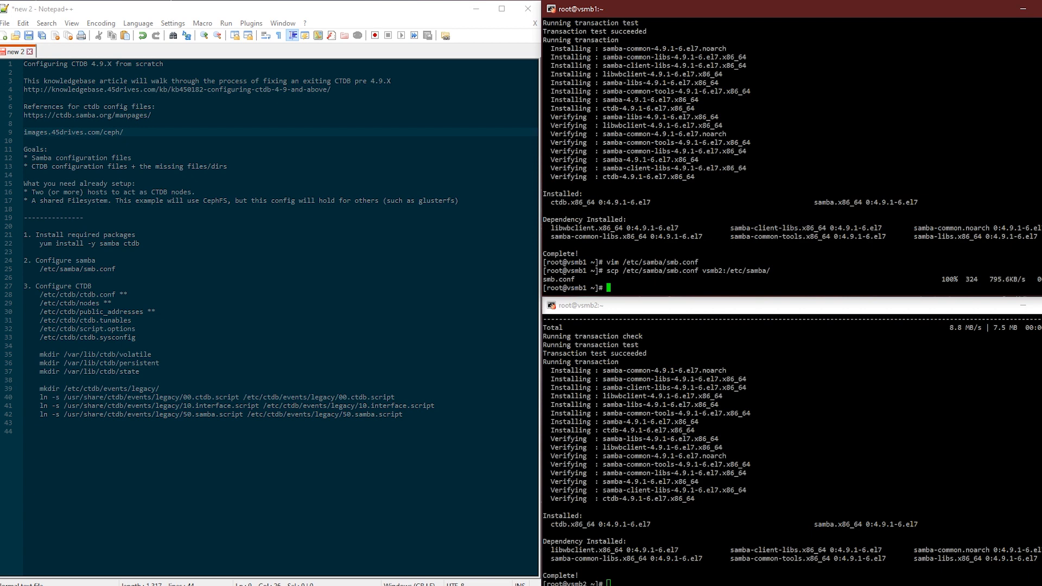
Step: Edit vsmb1's /etc/ctdb/nodes and public_addresses, and confirm vsmb2 lists 192.168.18.55 and 192.168.18.54
{"action": "type", "text": "vim /etc/ctdb/nodes"}
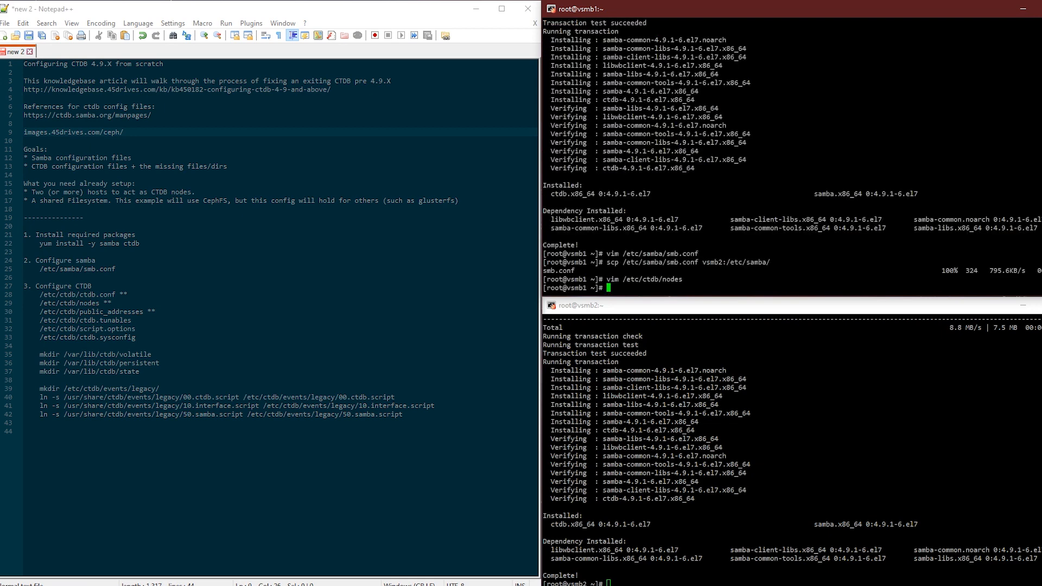
{"action": "type", "text": "vim /etc/ctdb/nodes"}
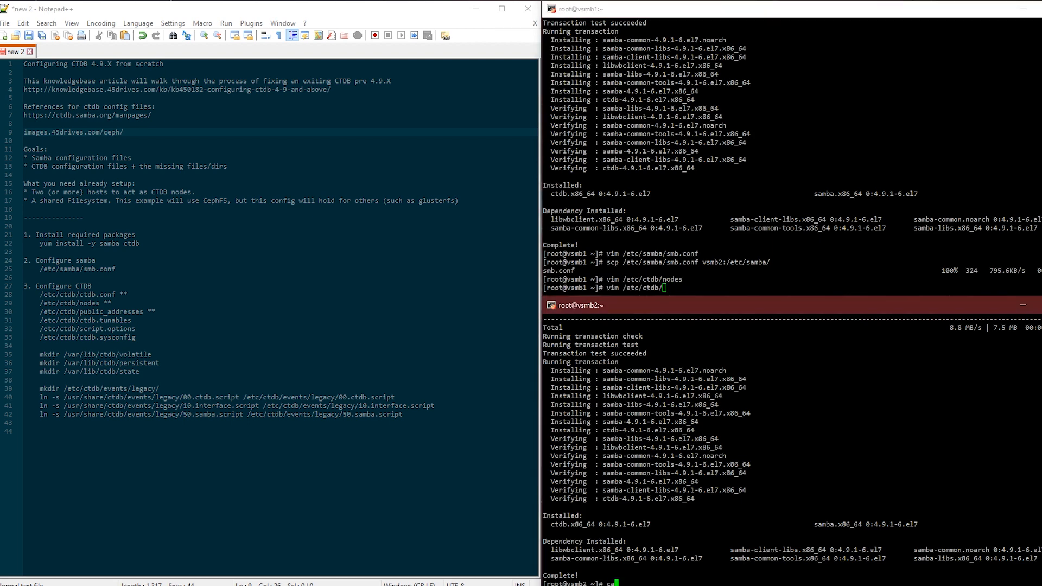
{"action": "type", "text": "cat /etc/ctdb/nodes"}
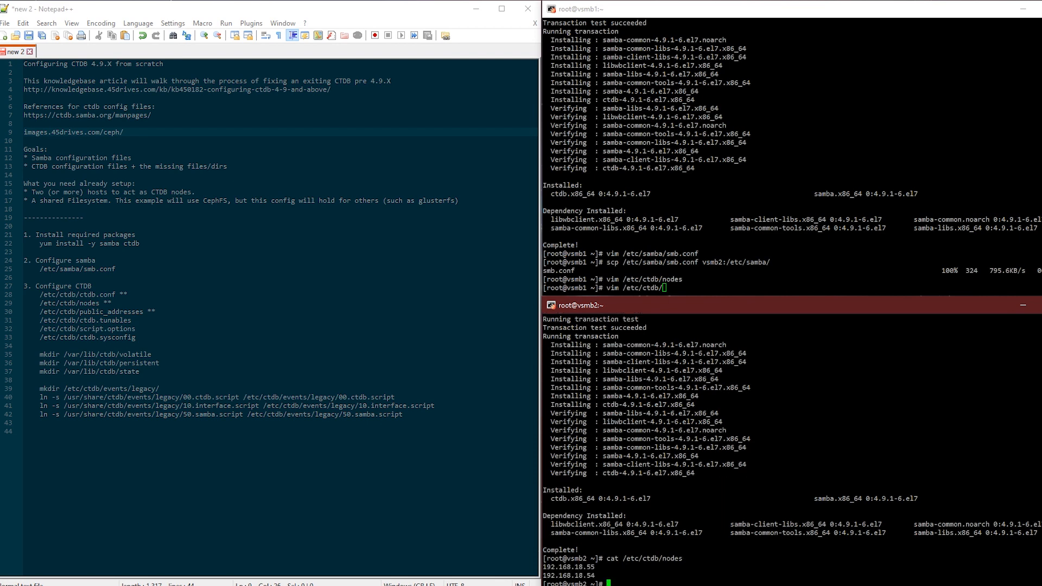
{"action": "type", "text": "pub"}
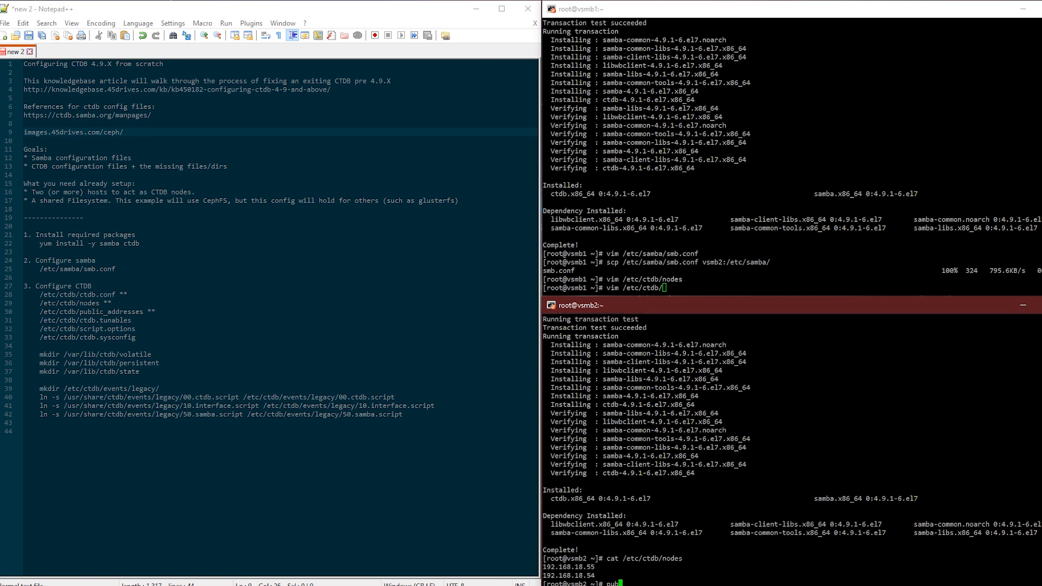
{"action": "type", "text": "public_addresses"}
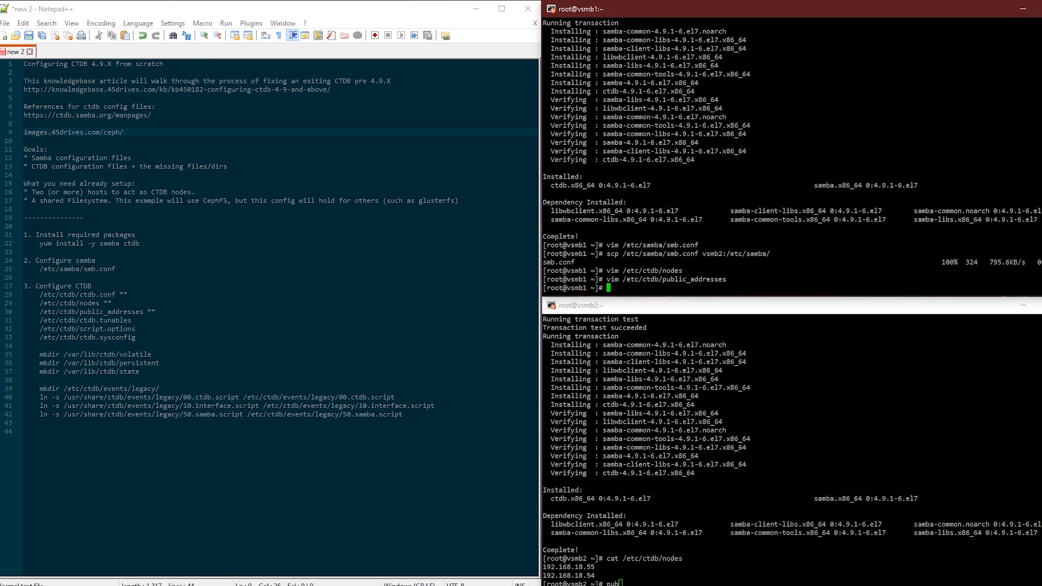
Step: Open /etc/ctdb/ctdb.conf in vim on vsmb1
{"action": "type", "text": "vim"}
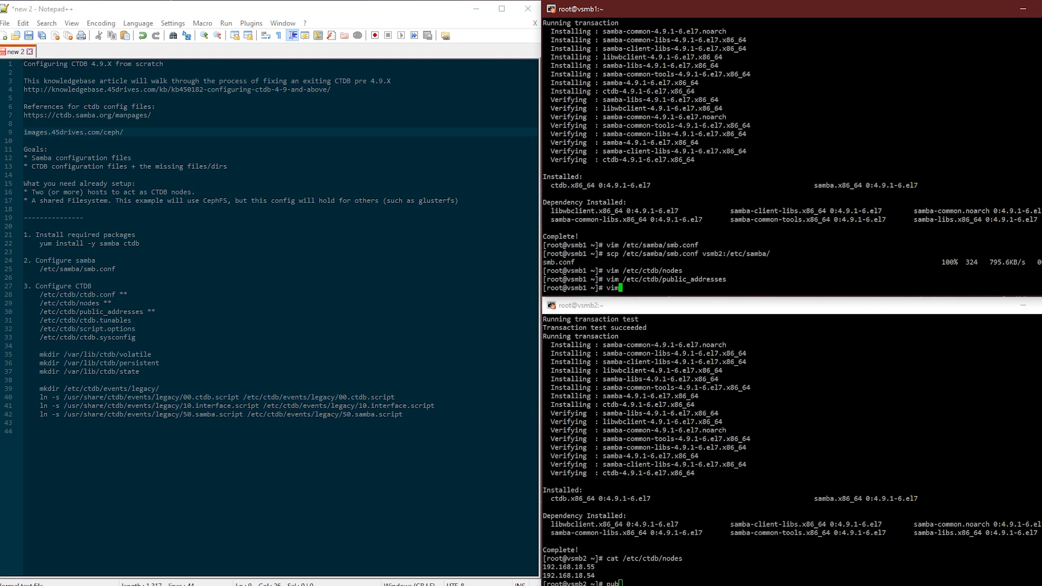
{"action": "type", "text": "/etc/syscon"}
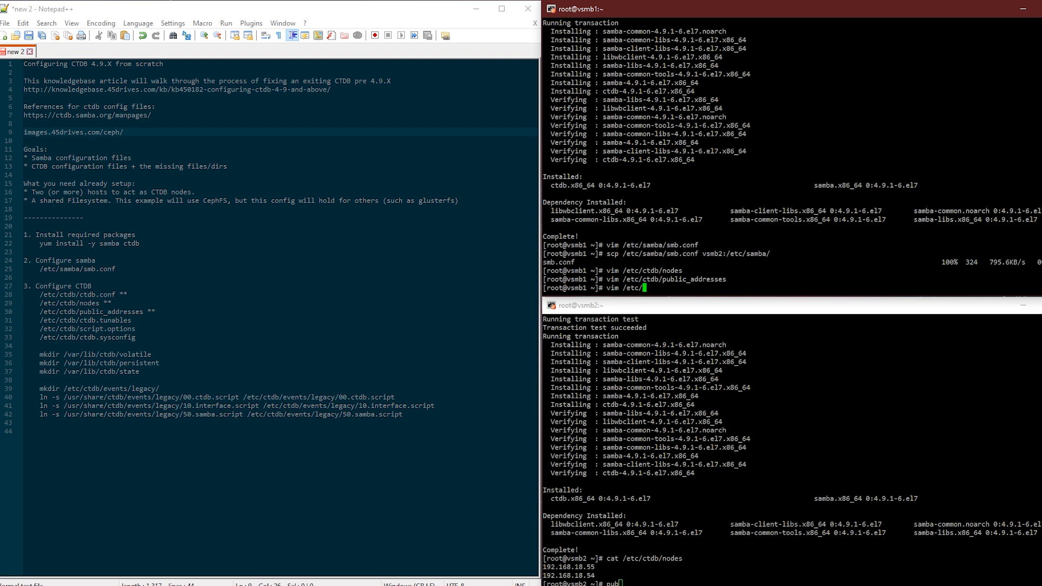
{"action": "type", "text": "ctdb/"}
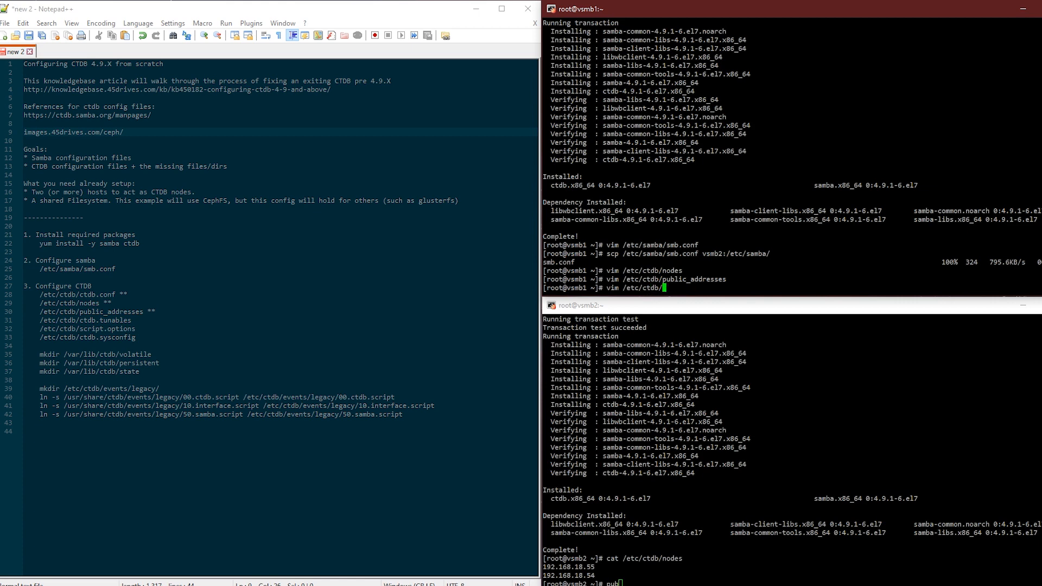
{"action": "type", "text": "ctdbd"}
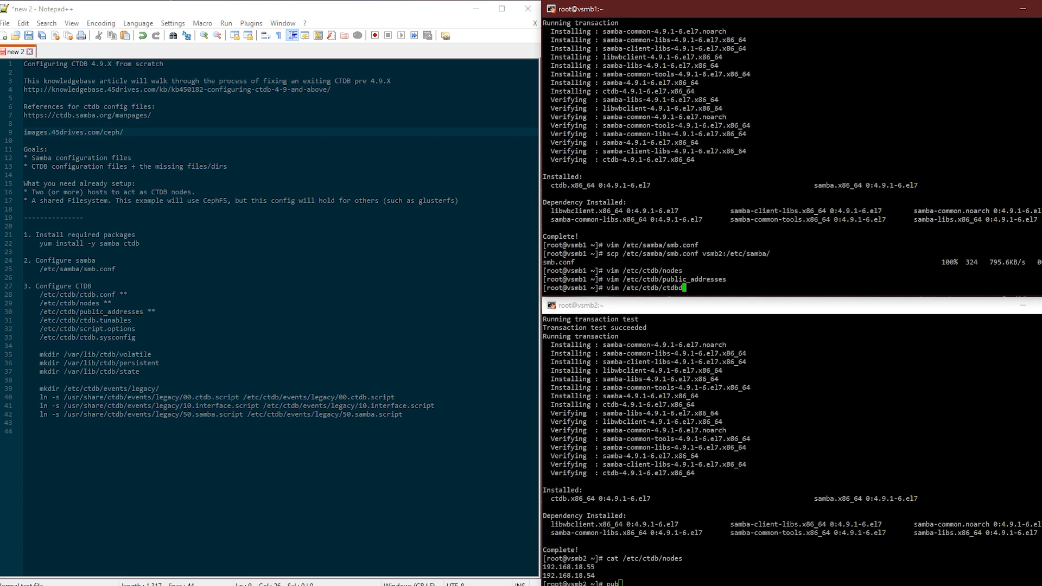
{"action": "type", "text": ".conf"}
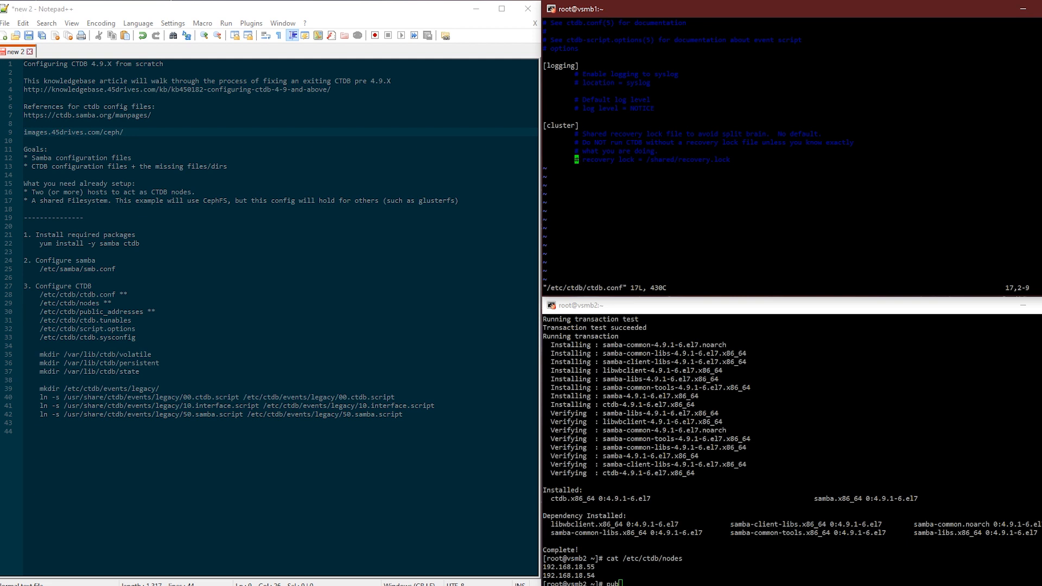
Step: Remove the # from the recovery lock = /shared/recovery.lock line
{"action": "key", "text": "i"}
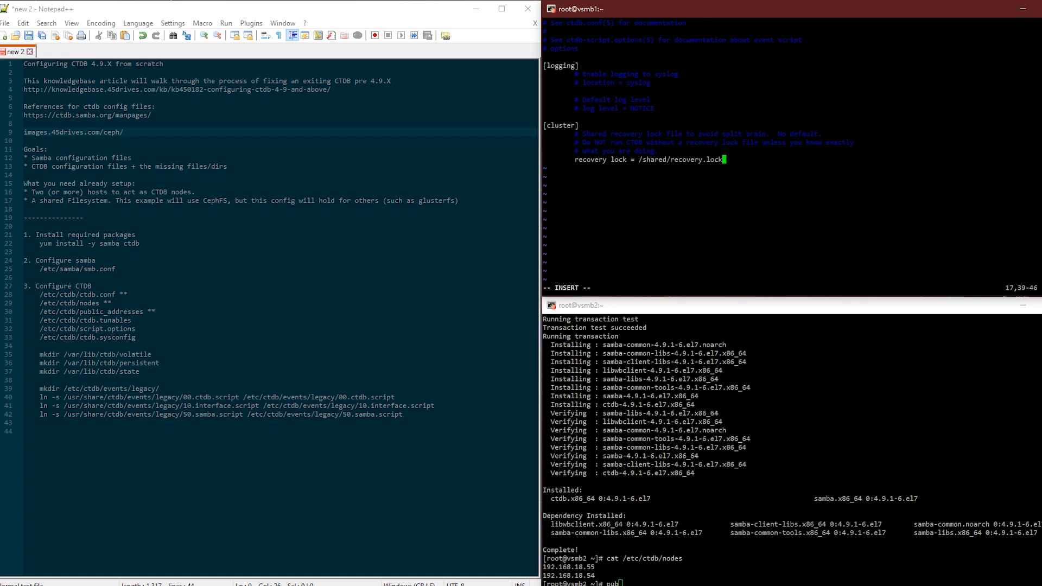
Step: Start a new 'recovery lock =' line beneath line 17 of ctdb.conf
{"action": "key", "text": "Return"}
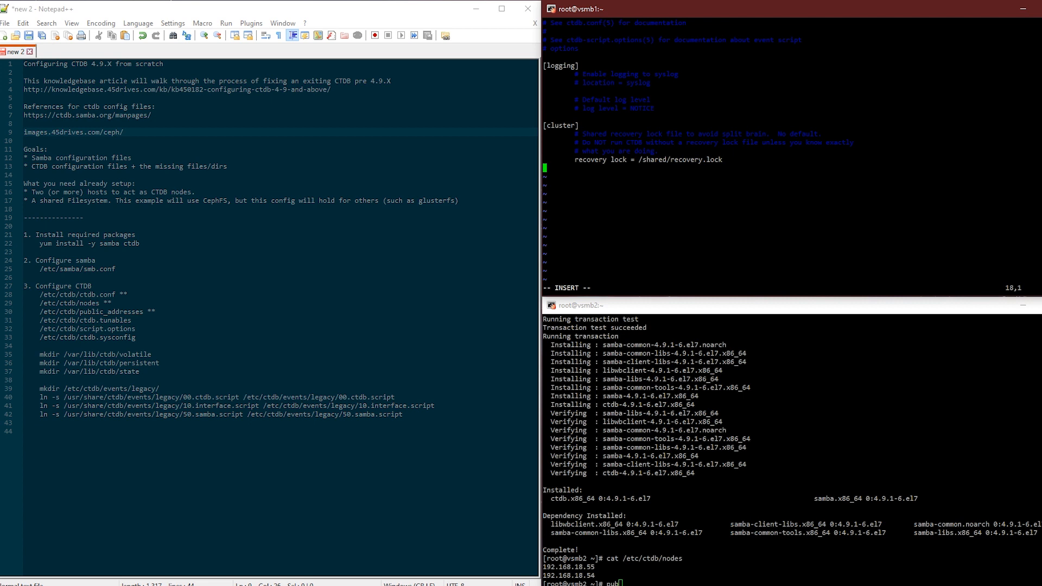
{"action": "type", "text": "recovery lock ="}
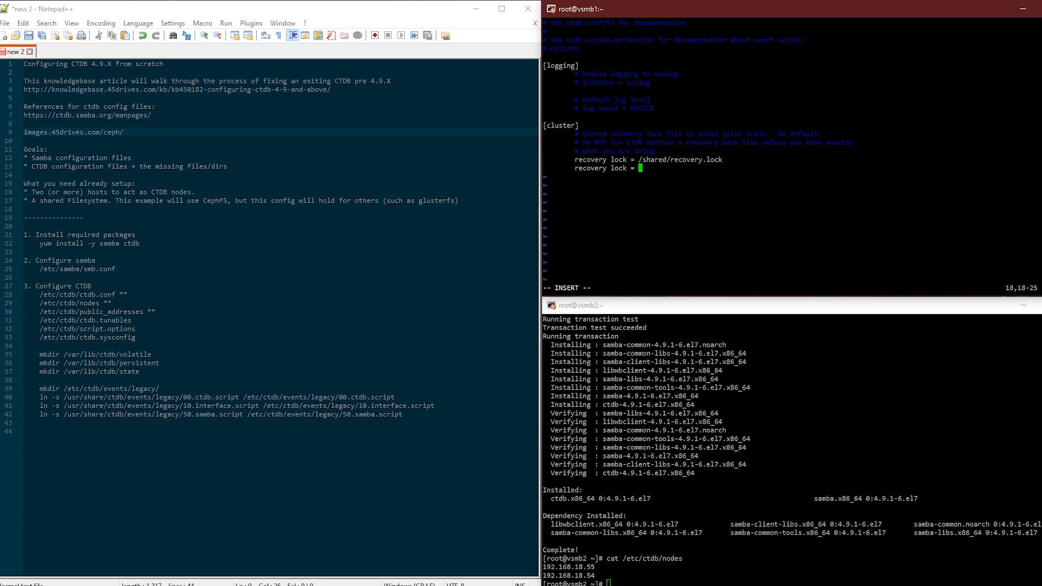
Step: Paste the ctdb_mutex_ceph_rados_helper command from GitHub's ctdb.conf.j2 into the new recovery lock line
{"action": "type", "text": "!"}
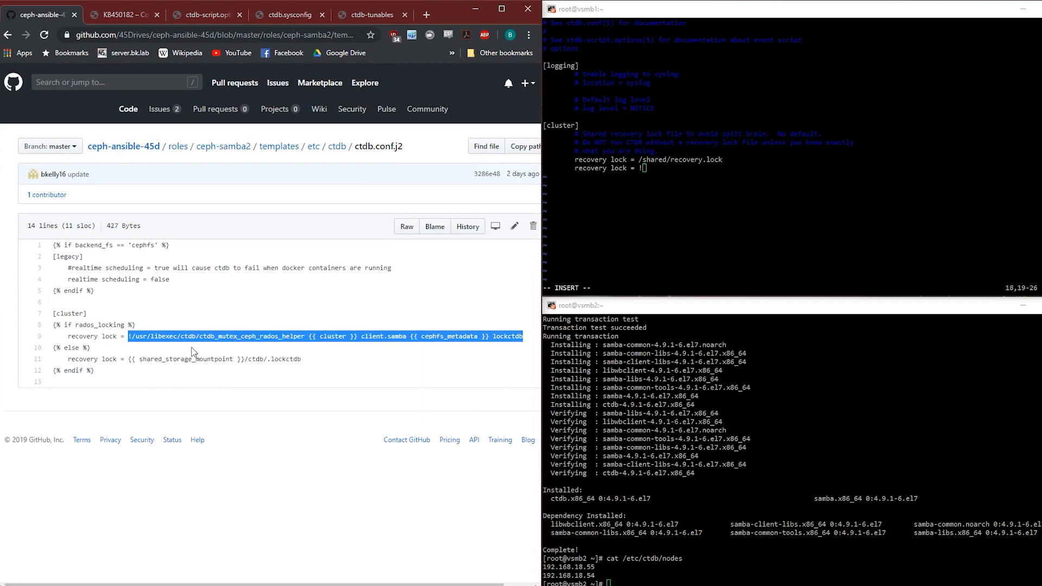
{"action": "left_click", "coordinate": [500, 8]}
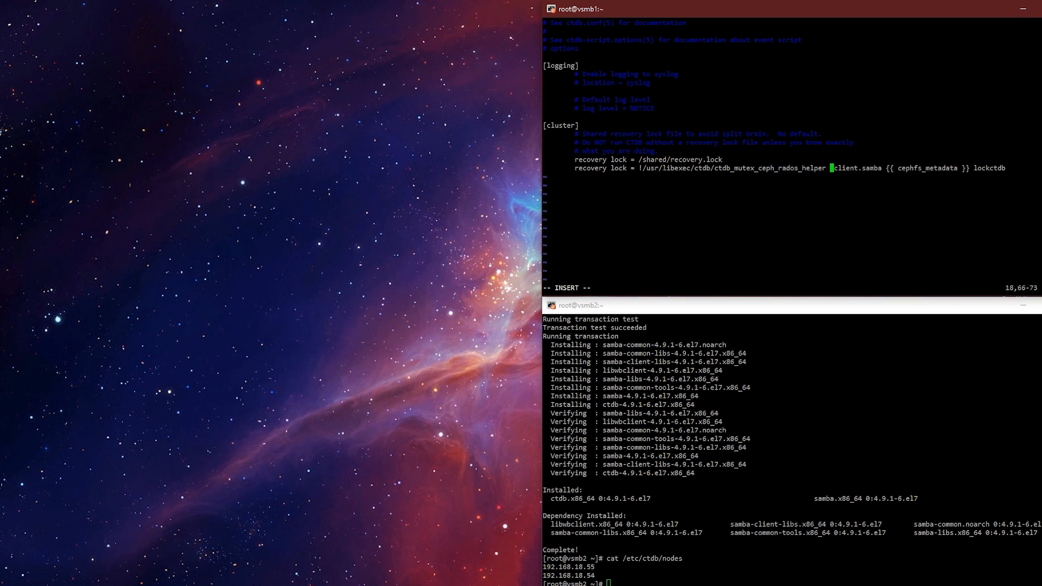
Step: Make the recovery lock line read 'ceph client.samba cephfs_metadata lockctdb' and comment out /shared/recovery.lock
{"action": "type", "text": "ceph"}
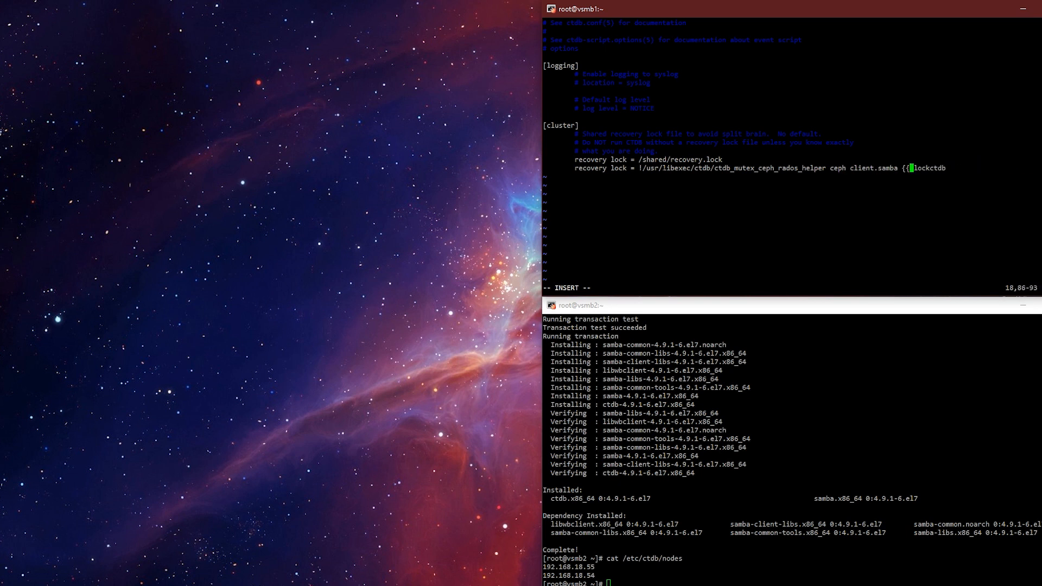
{"action": "type", "text": "cephfs_metadata"}
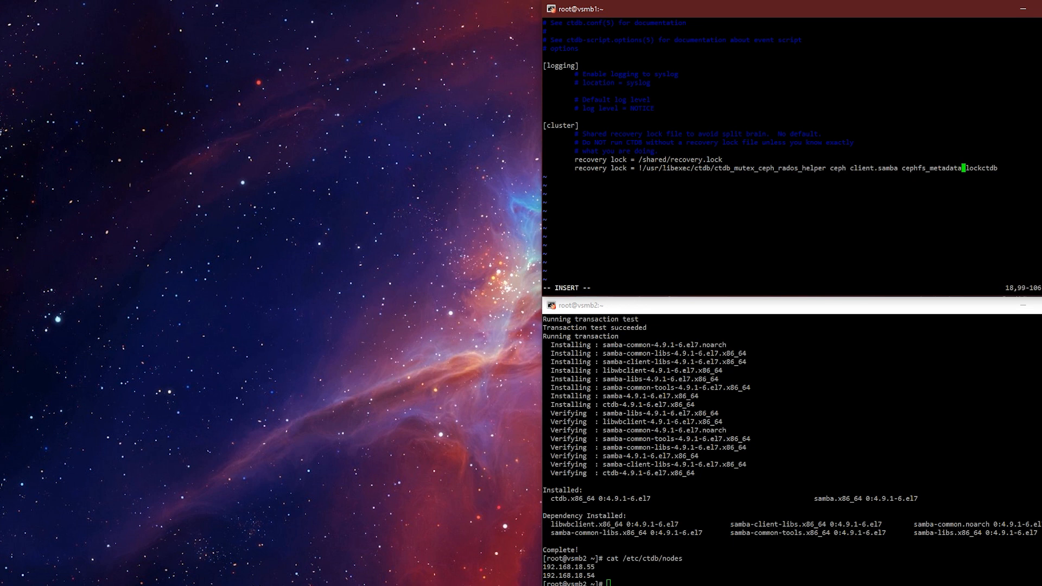
{"action": "key", "text": "Left"}
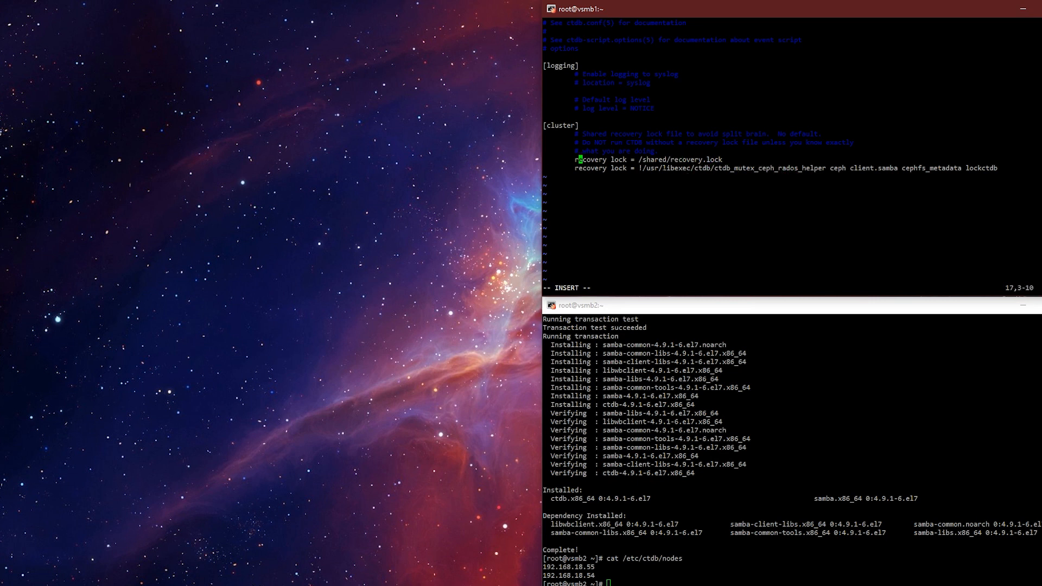
{"action": "key", "text": "Right"}
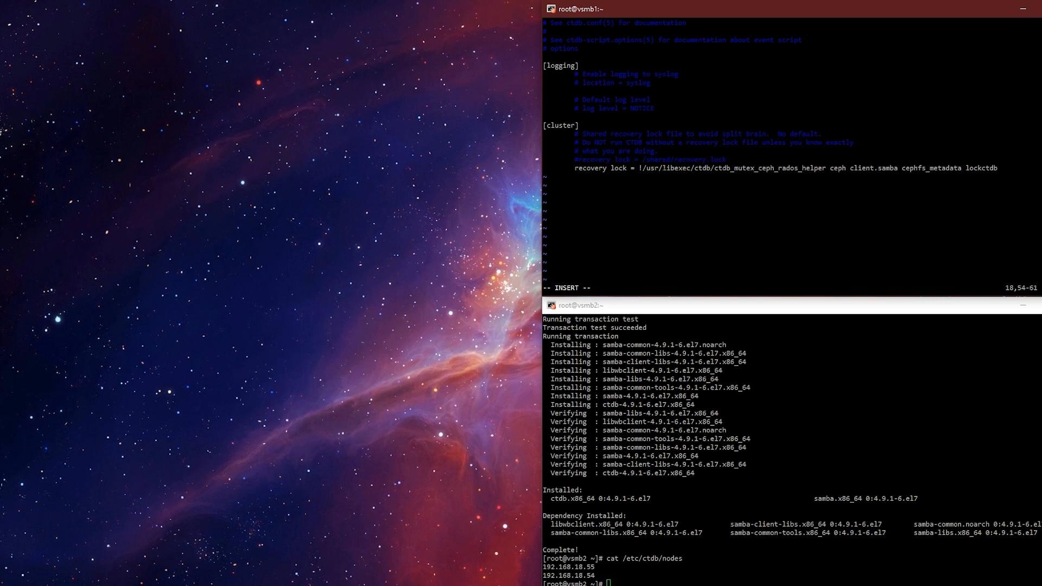
Step: Save ctdb.conf with :wq and scp /etc/ctdb/ctdb.conf to vsmb2:/etc/samba/, retrying after a hostname error
{"action": "key", "text": "Escape"}
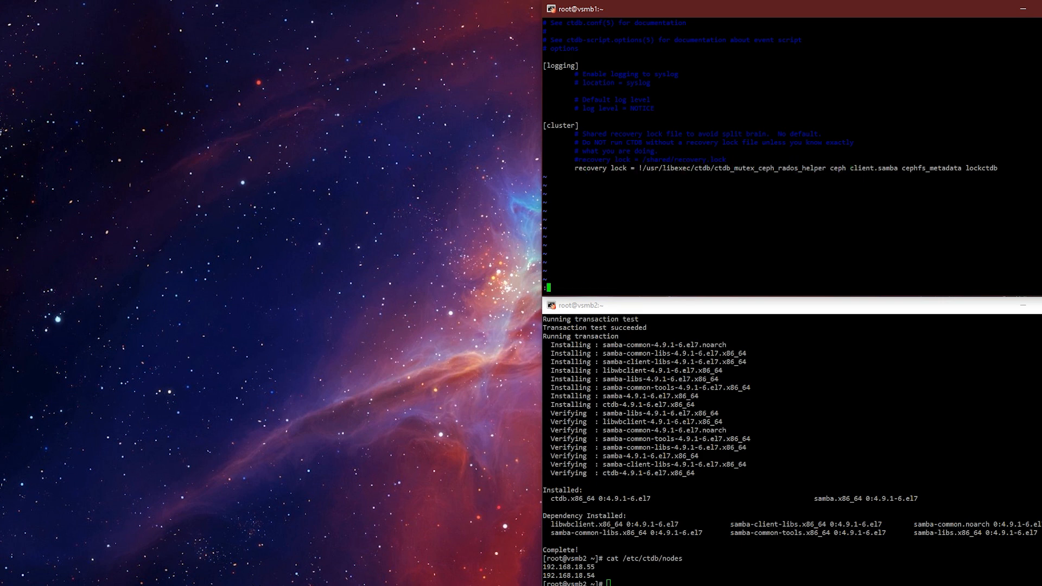
{"action": "type", "text": ":wq"}
{"action": "type", "text": "scp /"}
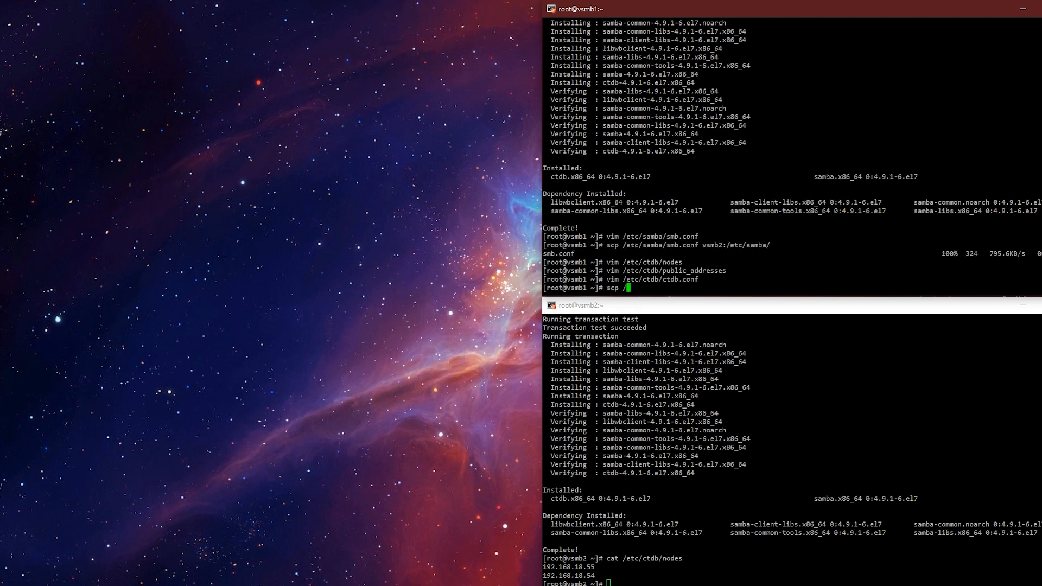
{"action": "type", "text": "etc/ctdb/ctdb"}
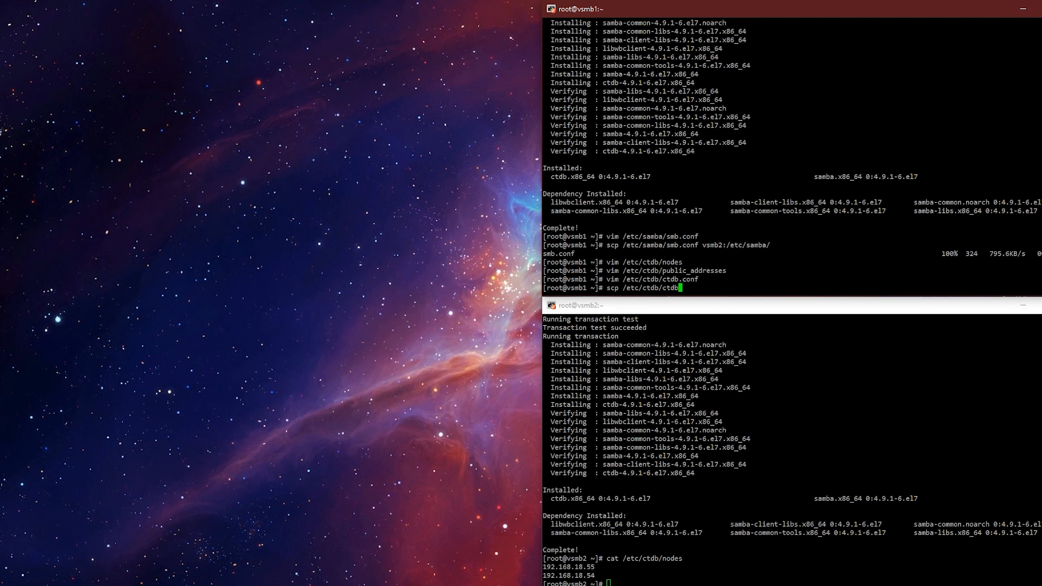
{"action": "type", "text": ".conf vmsb2:/etc/samba/"}
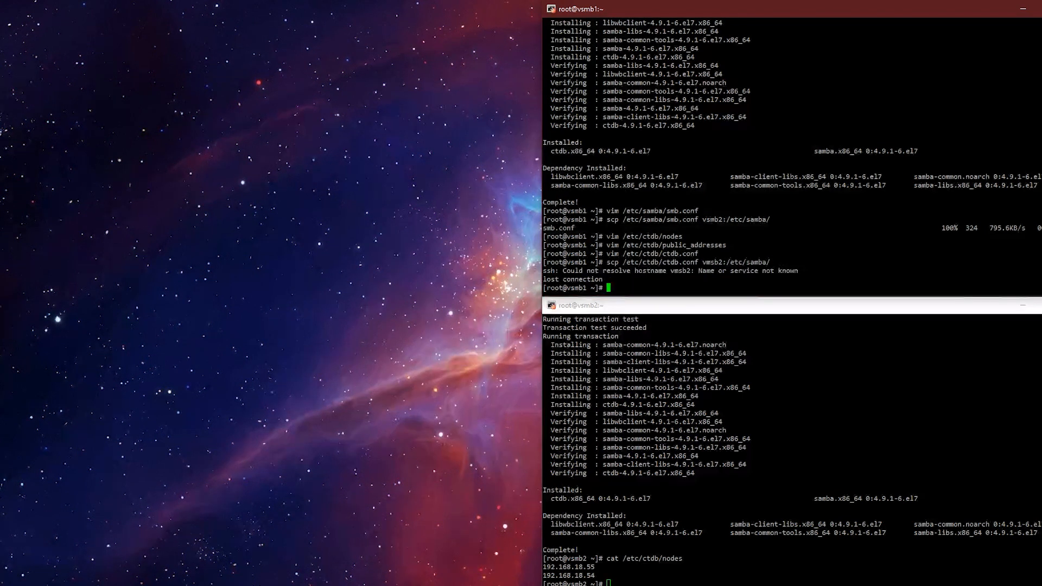
{"action": "type", "text": "scp /etc/ctdb/ctdb.conf vsmb2:/etc/samba/"}
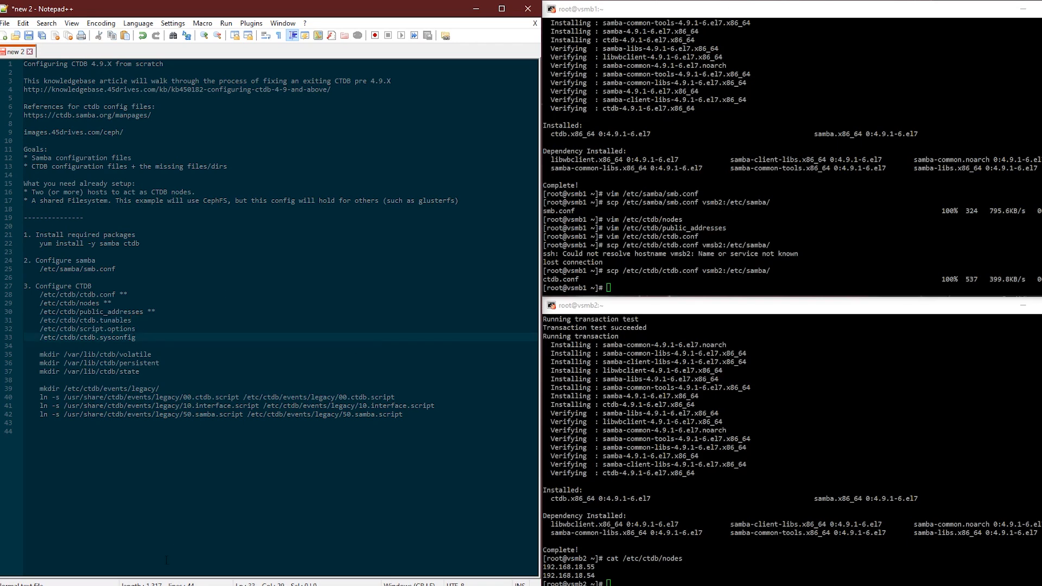
{"action": "left_click", "coordinate": [206, 15]}
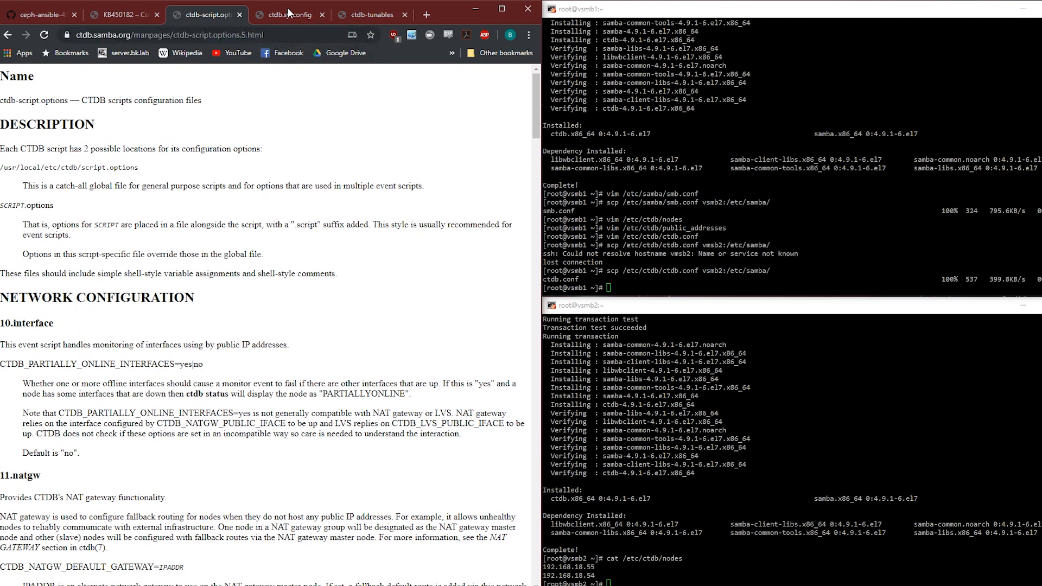
{"action": "left_click", "coordinate": [372, 15]}
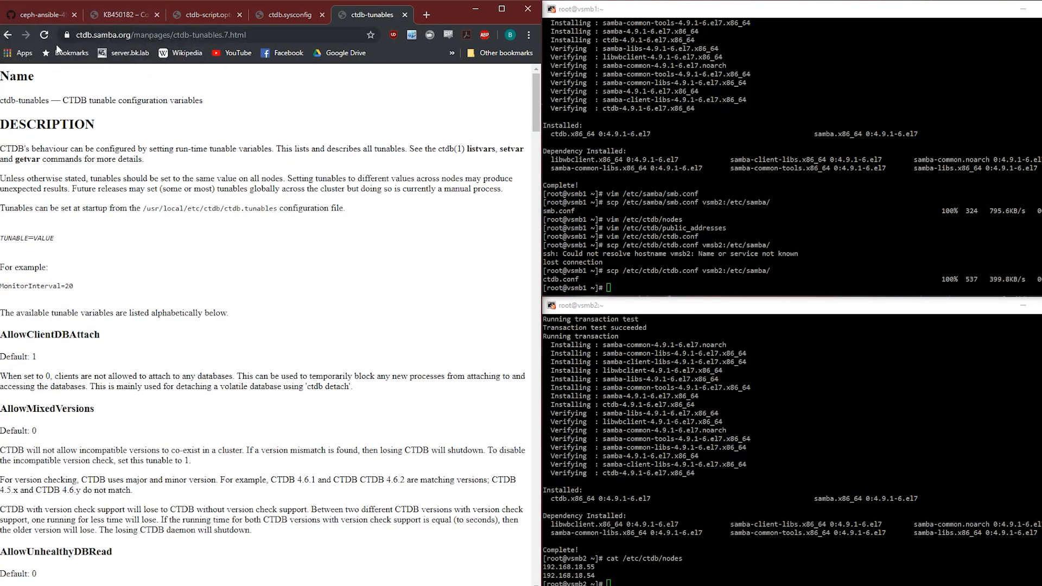
{"action": "left_click", "coordinate": [7, 35]}
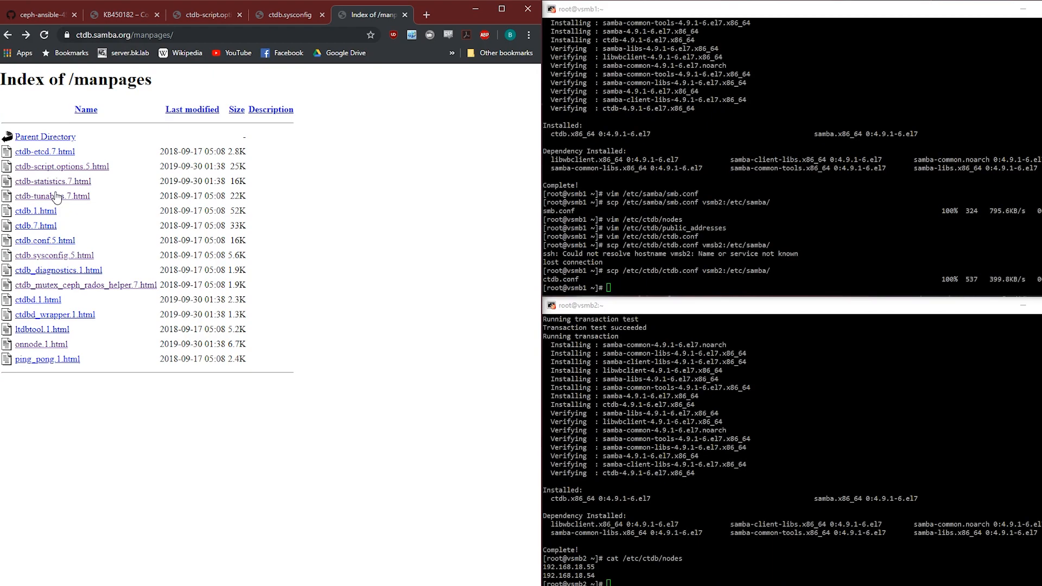
{"action": "left_click", "coordinate": [53, 196]}
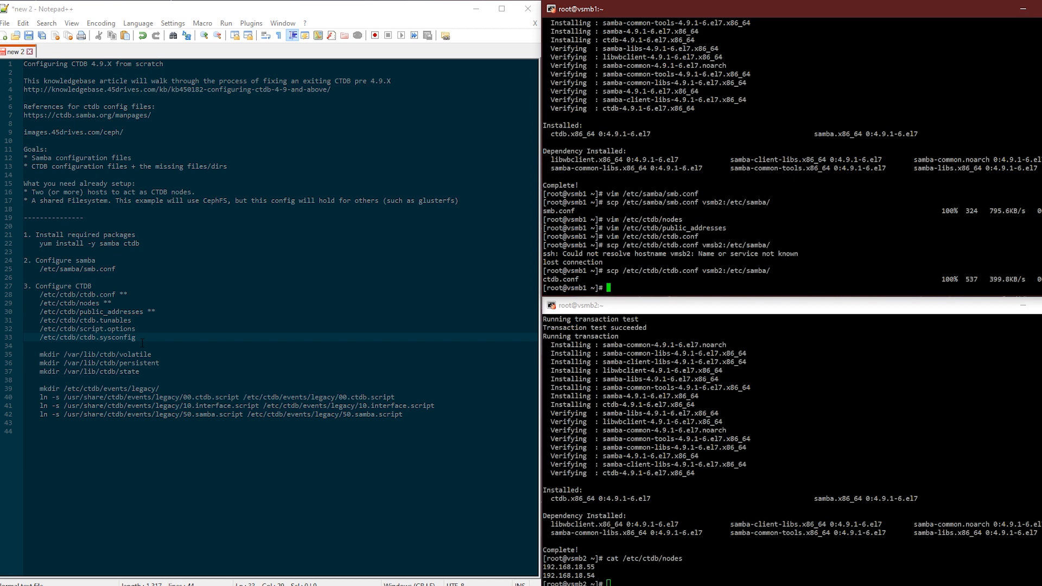
Step: Run mkdir for /var/lib/ctdb/volatile, persistent and state on both nodes
{"action": "double_click", "coordinate": [86, 354]}
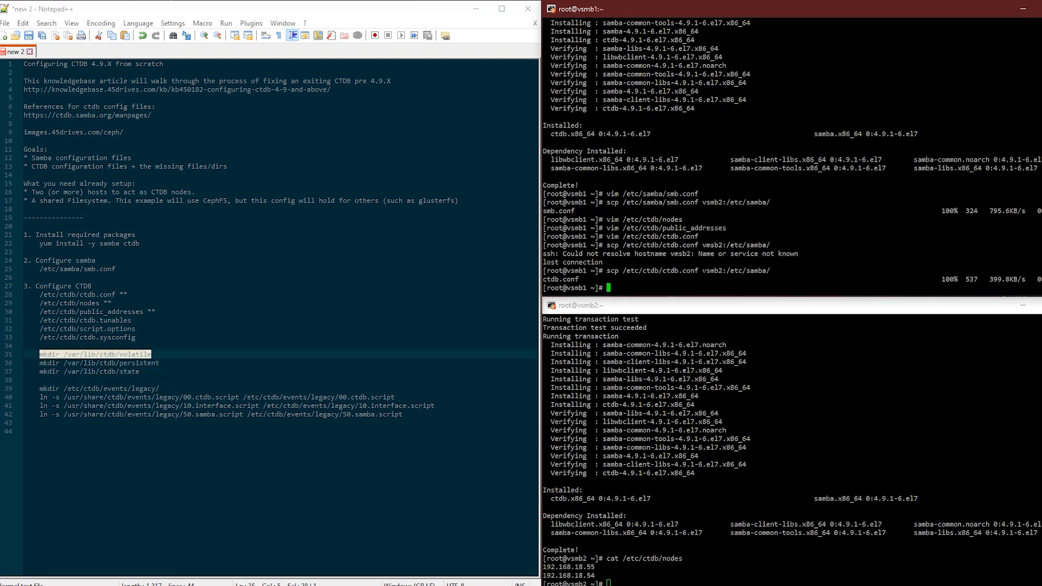
{"action": "type", "text": "mkdir /var/lib/ctdb/volatile"}
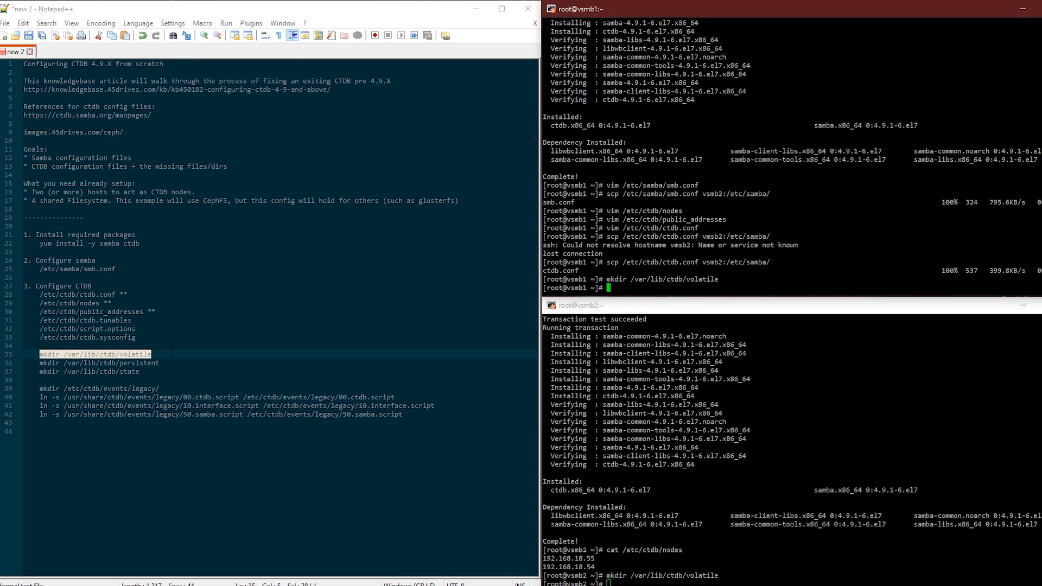
{"action": "right_click", "coordinate": [95, 358]}
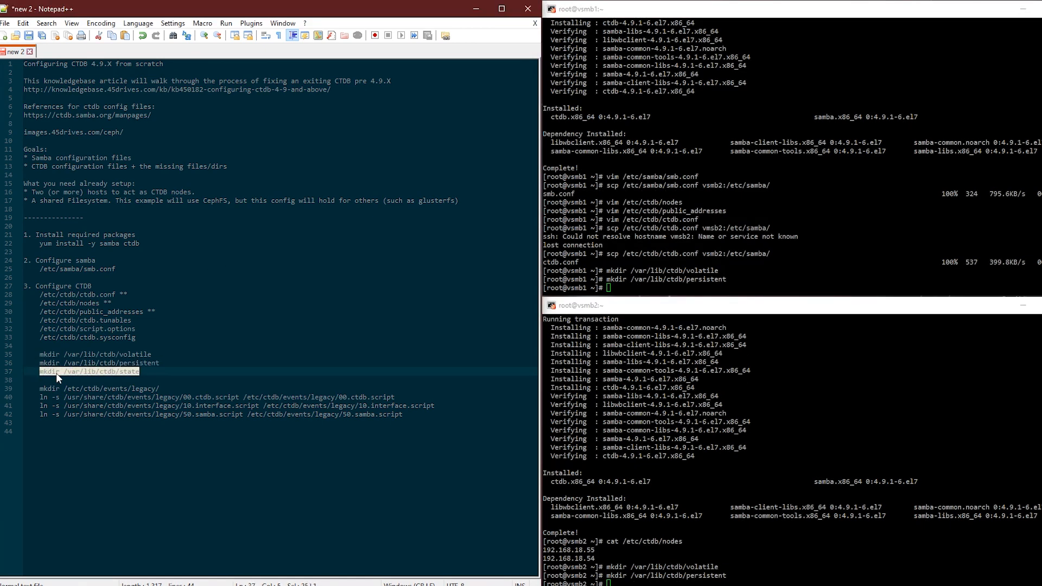
{"action": "type", "text": "mkdir /var/lib/ctdb/state"}
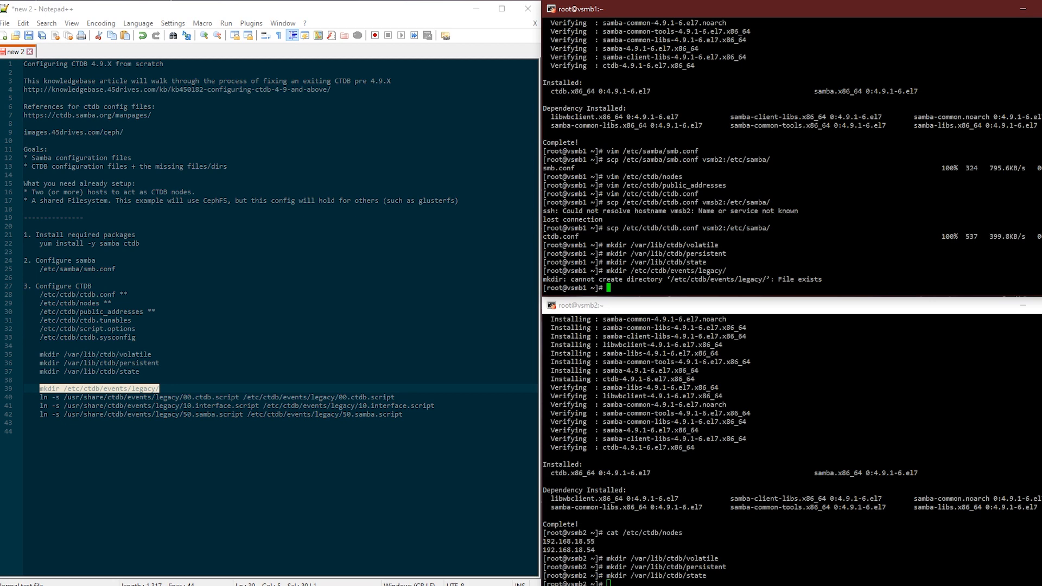
Step: Change to /etc/ctdb and paste the ln -s commands linking the legacy event scripts
{"action": "type", "text": "cd /etc/ct"}
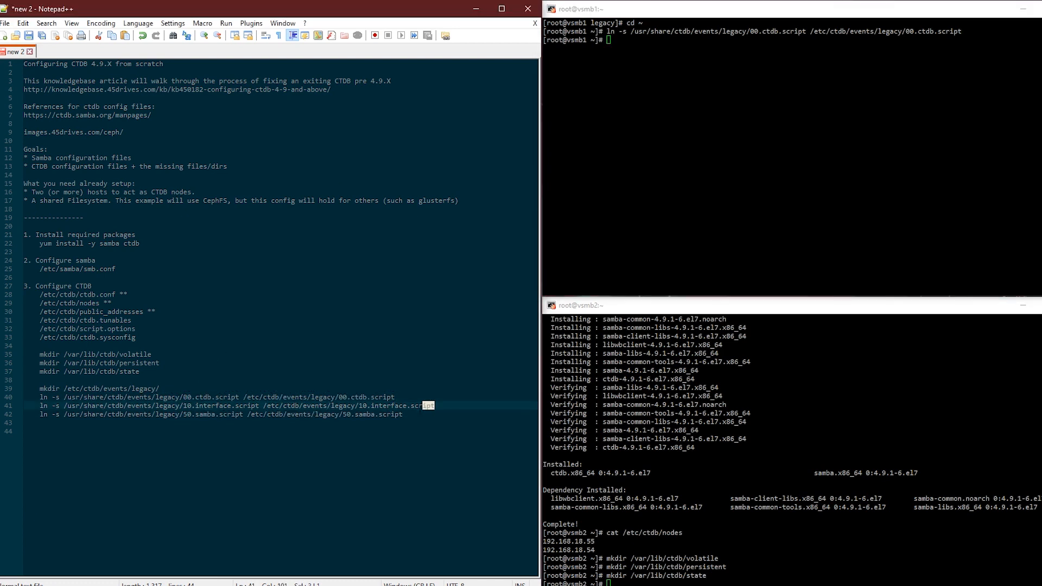
{"action": "right_click", "coordinate": [60, 409]}
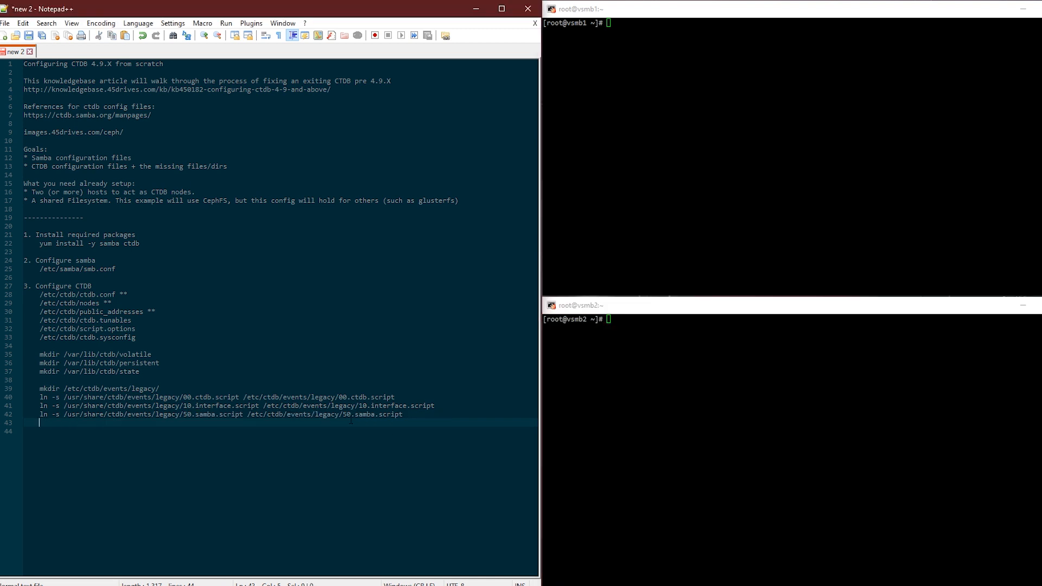
Step: Add a new line '4. Start CTDB' after the symlink commands in the notes
{"action": "key", "text": "enter"}
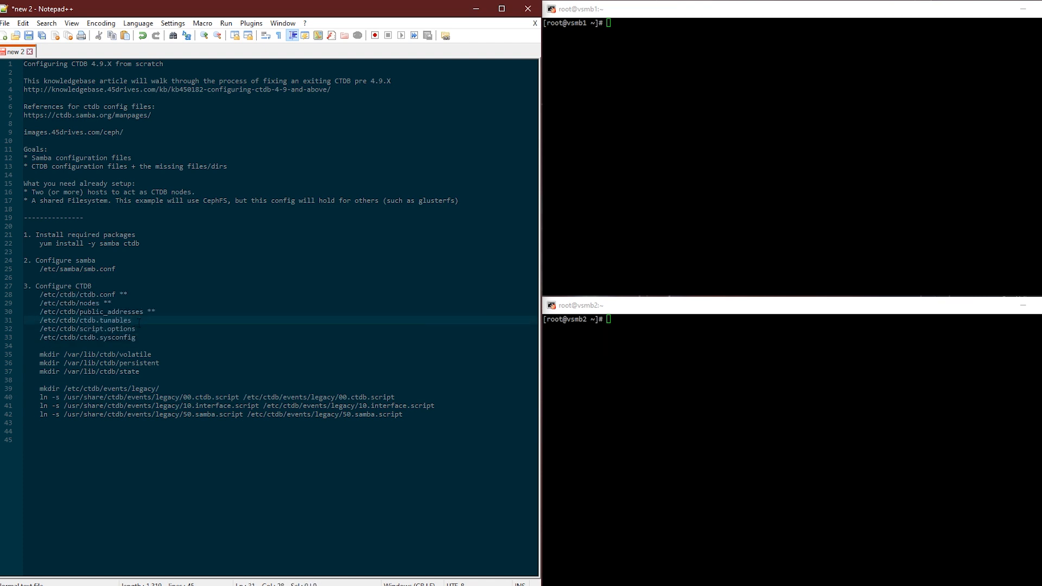
{"action": "double_click", "coordinate": [116, 337]}
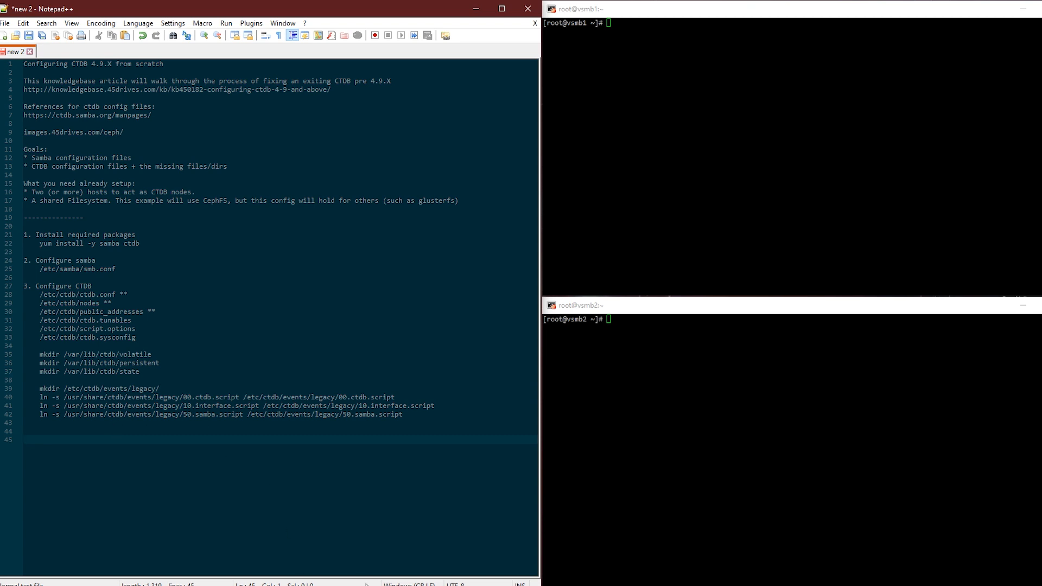
{"action": "type", "text": "4. Start CTDB"}
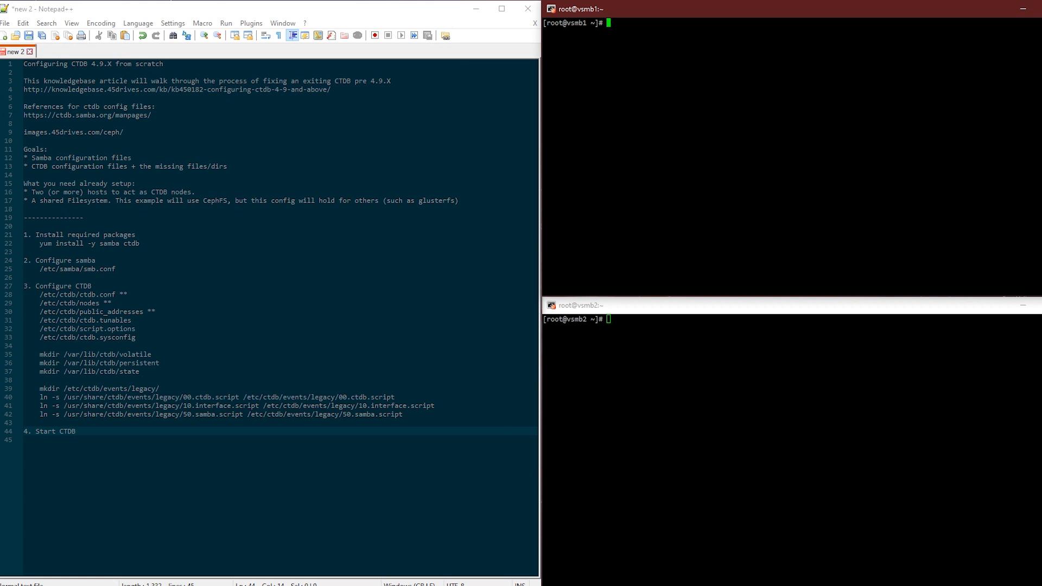
Step: Start ctdb with systemctl on both nodes, tail the log, then run ctdb ip and testparm
{"action": "type", "text": "systemctl start ctd"}
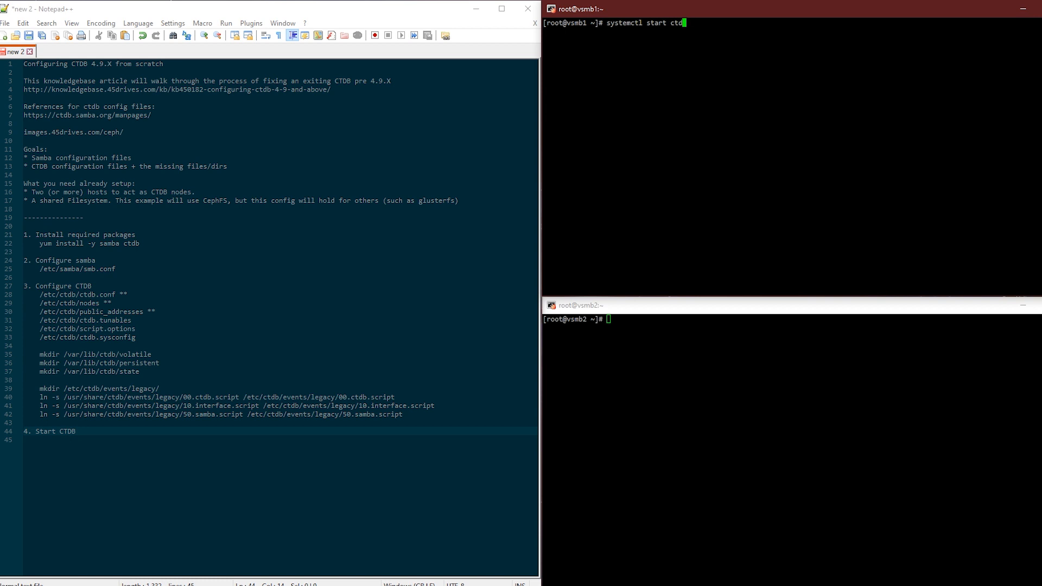
{"action": "type", "text": "systemctl start ctdb"}
{"action": "type", "text": "tail -"}
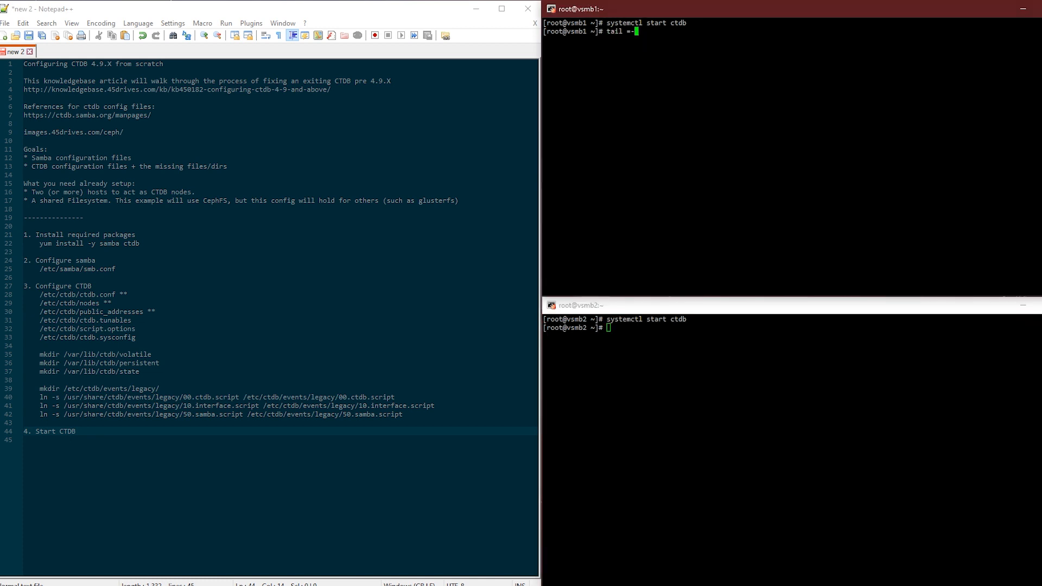
{"action": "type", "text": "f"}
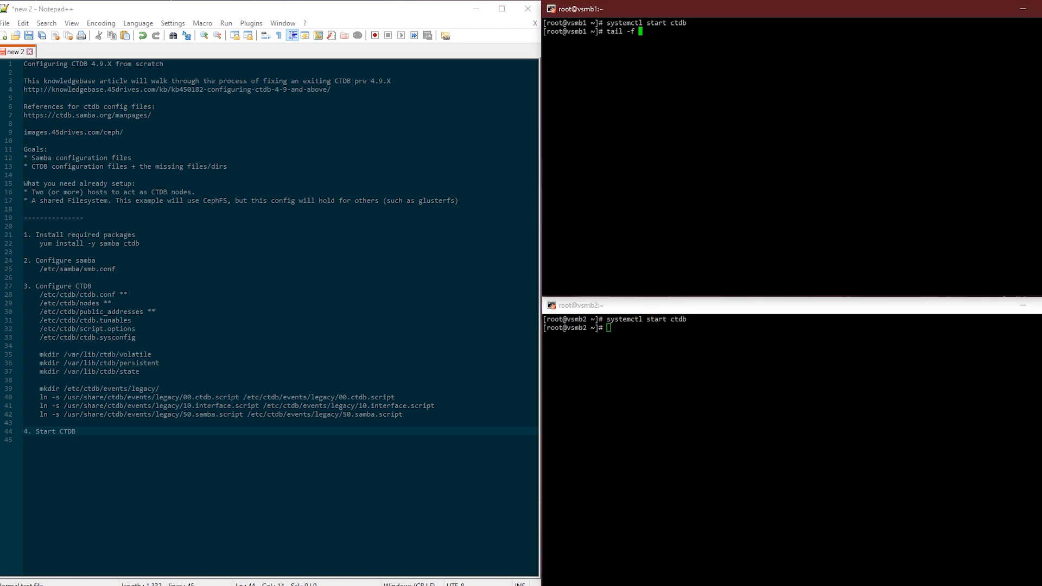
{"action": "type", "text": "/var/log"}
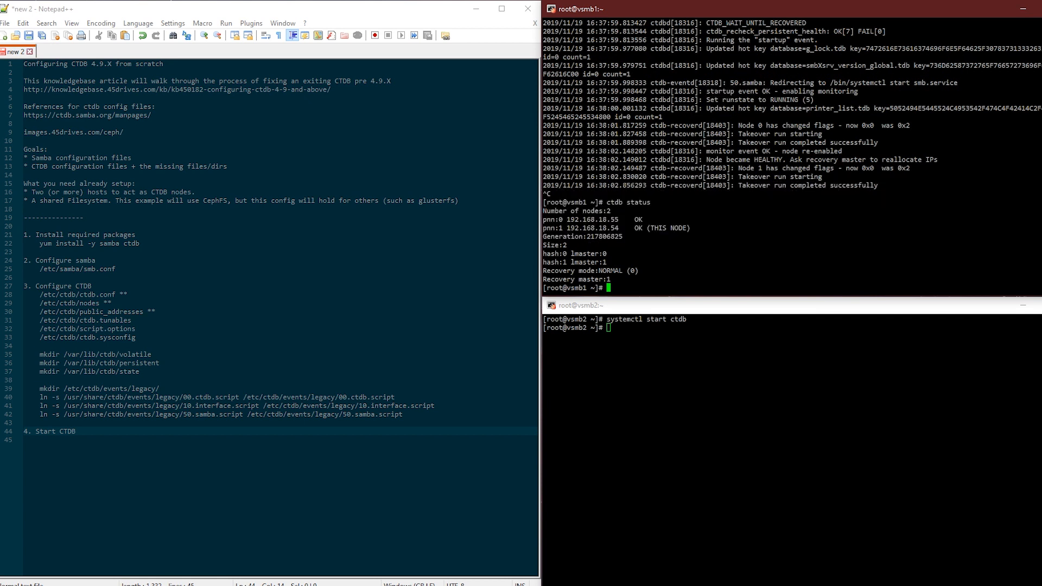
{"action": "type", "text": "ctdb ip"}
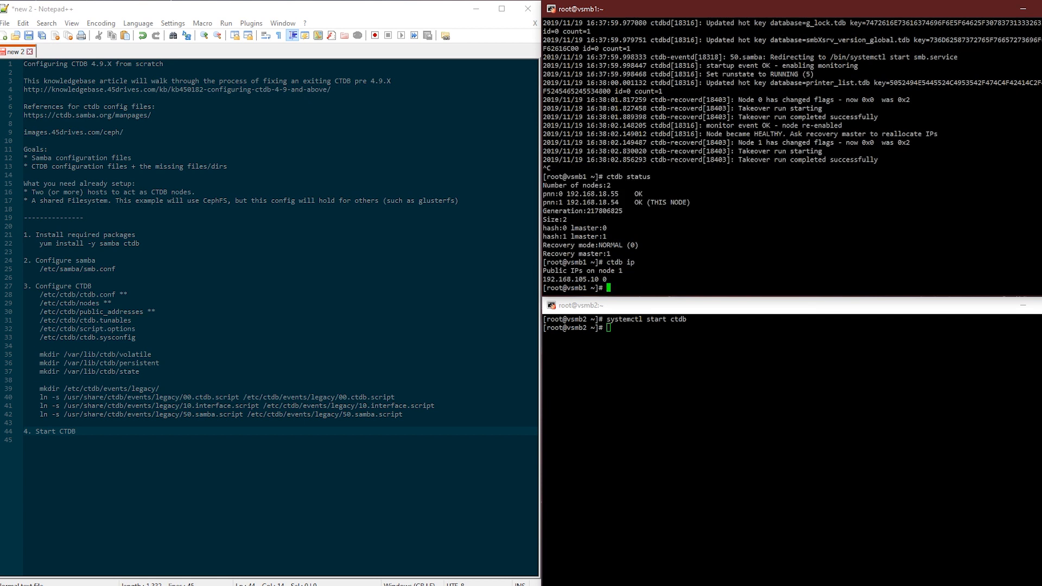
{"action": "type", "text": "testparm"}
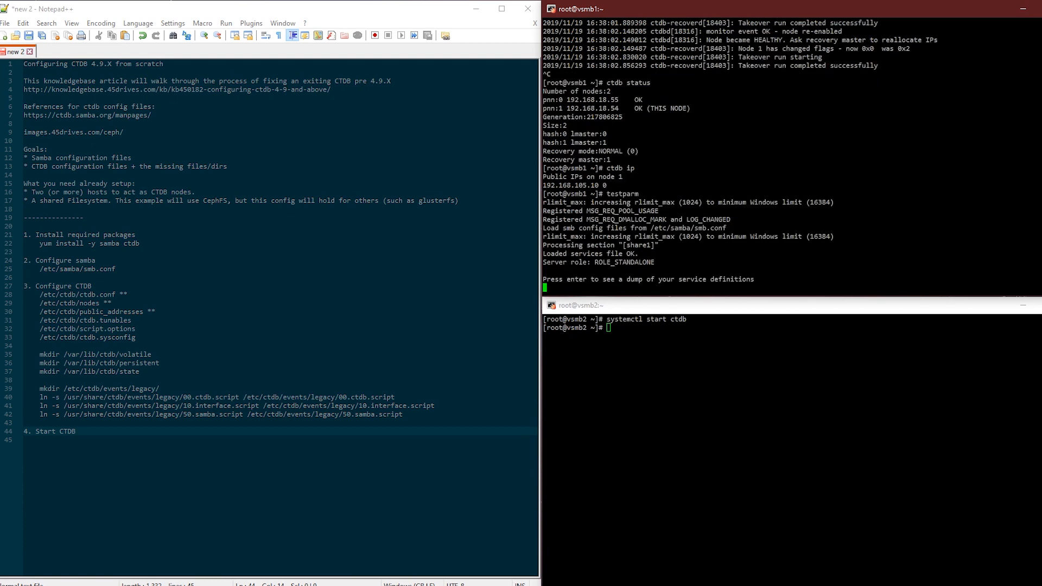